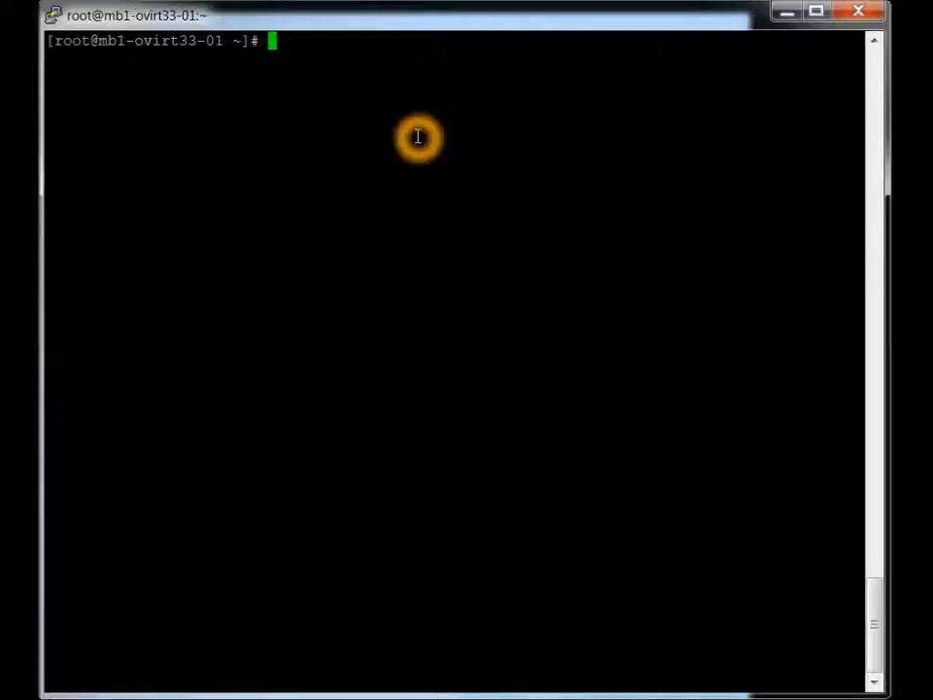
In vi, add 'mb1-ovirt33-01.sfa.lan mb1-ovirt33-01' to the 192.168.2.33 line of /etc/hosts and save.
text(vi /etc)
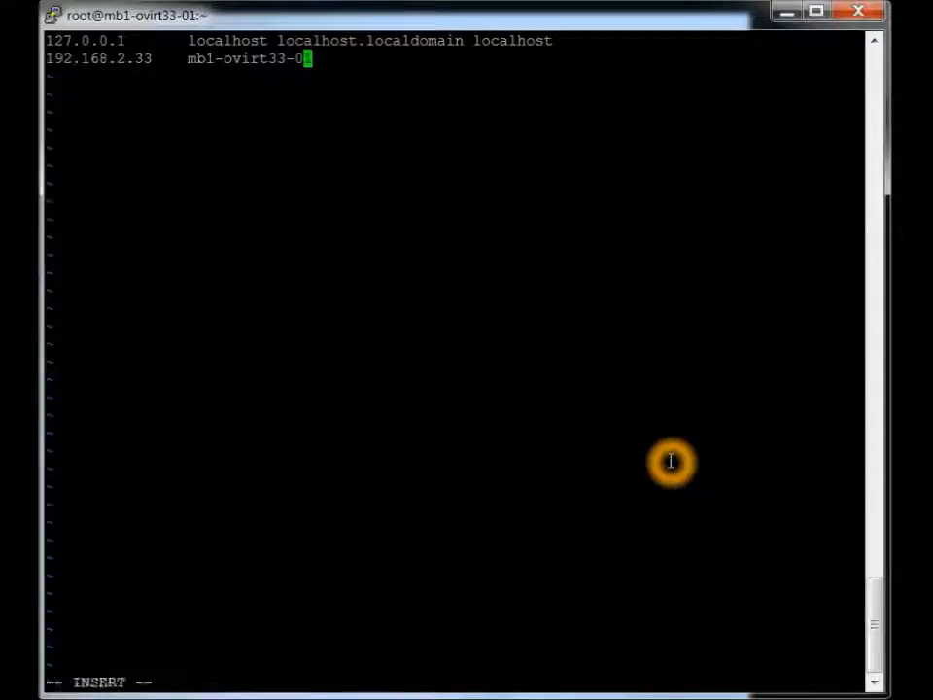
text(1.)
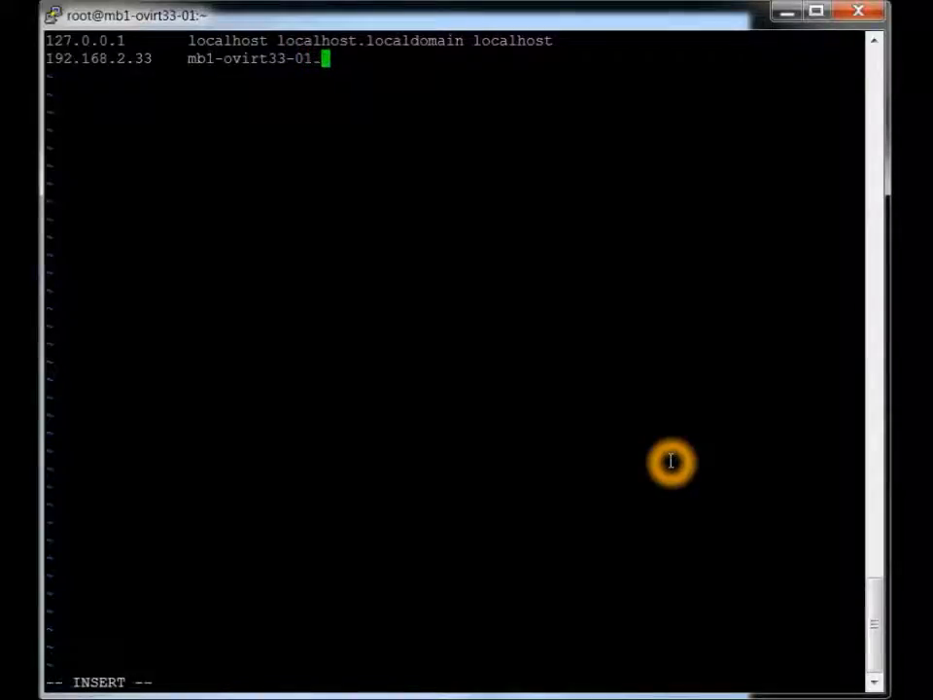
text(sfa.lan.)
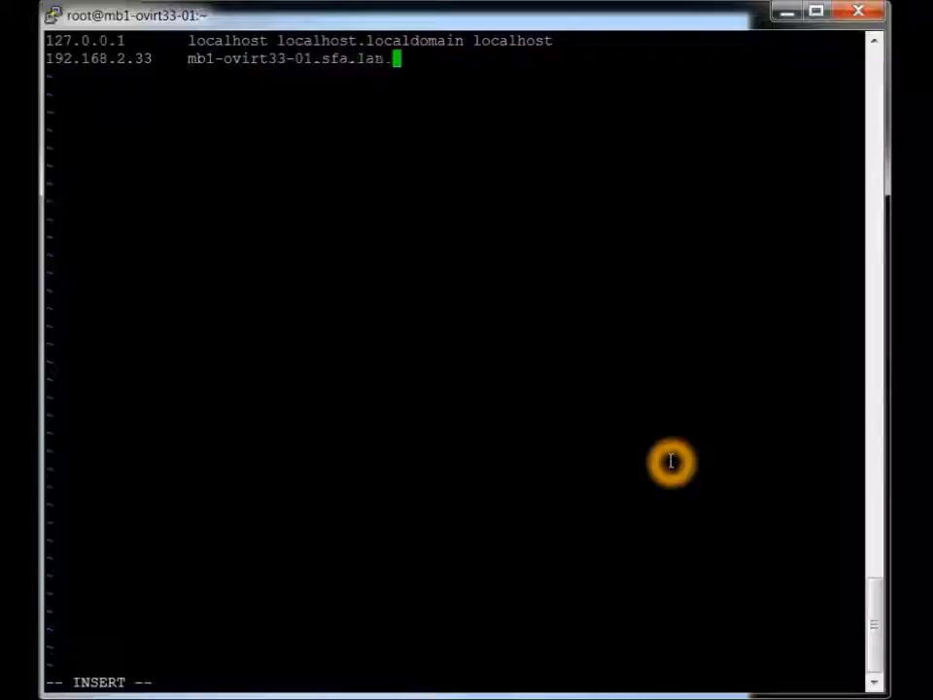
text(mb1-c)
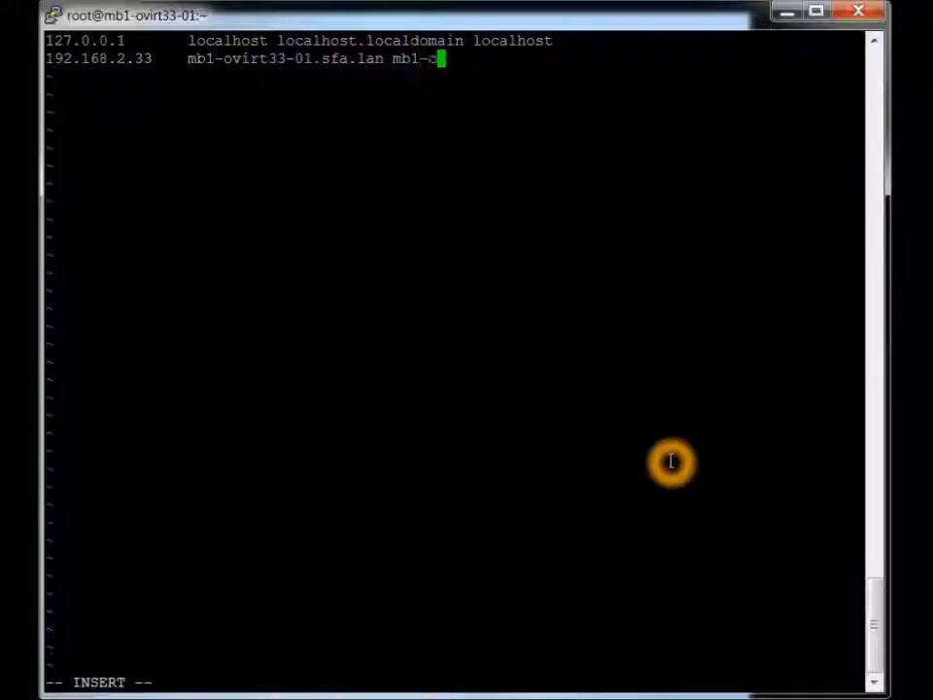
text(vi)
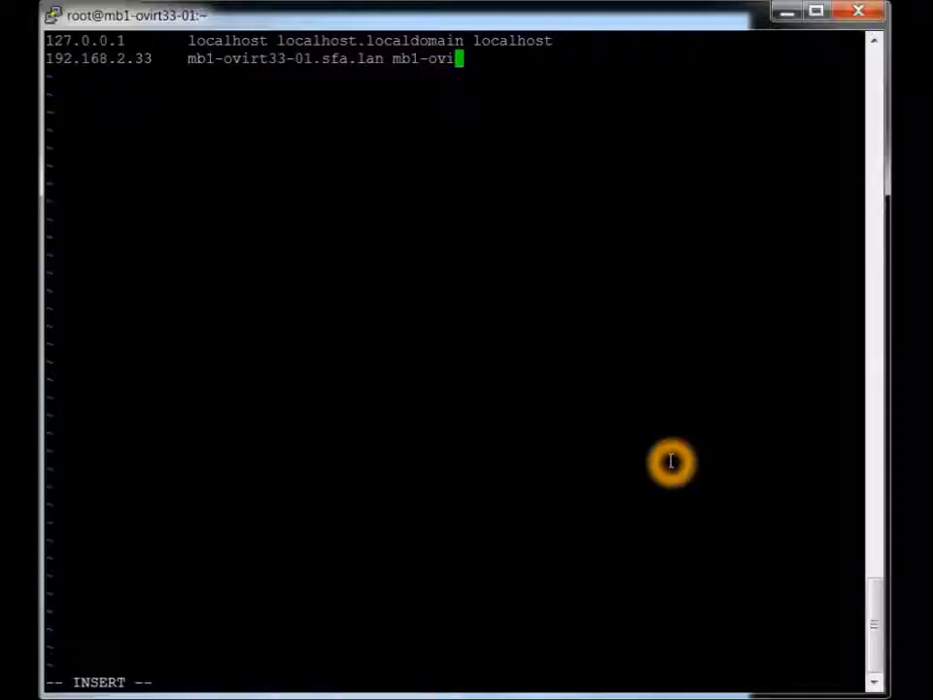
text(rt33)
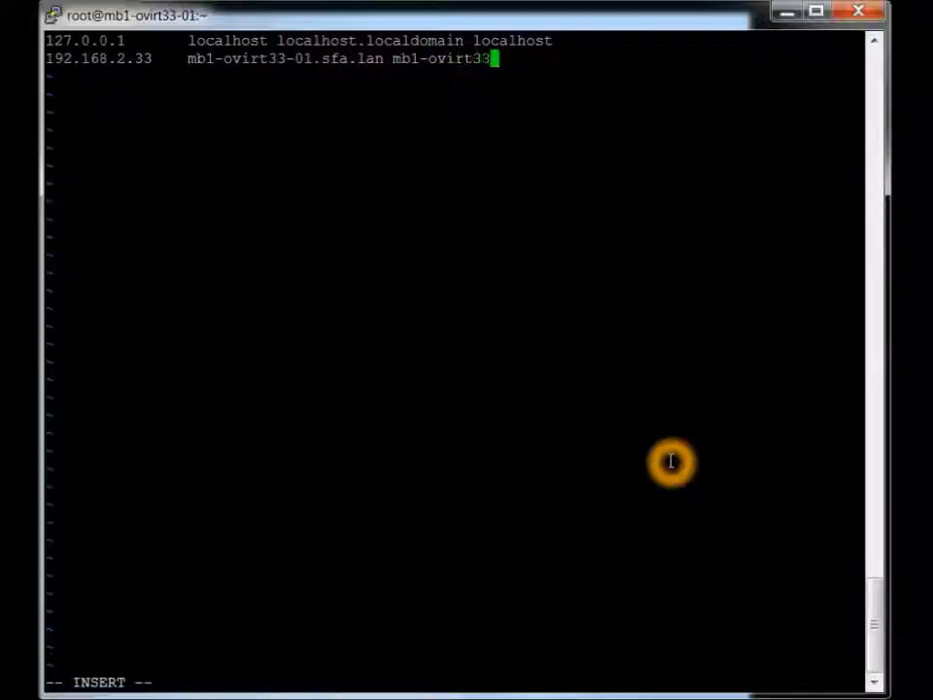
text(-01)
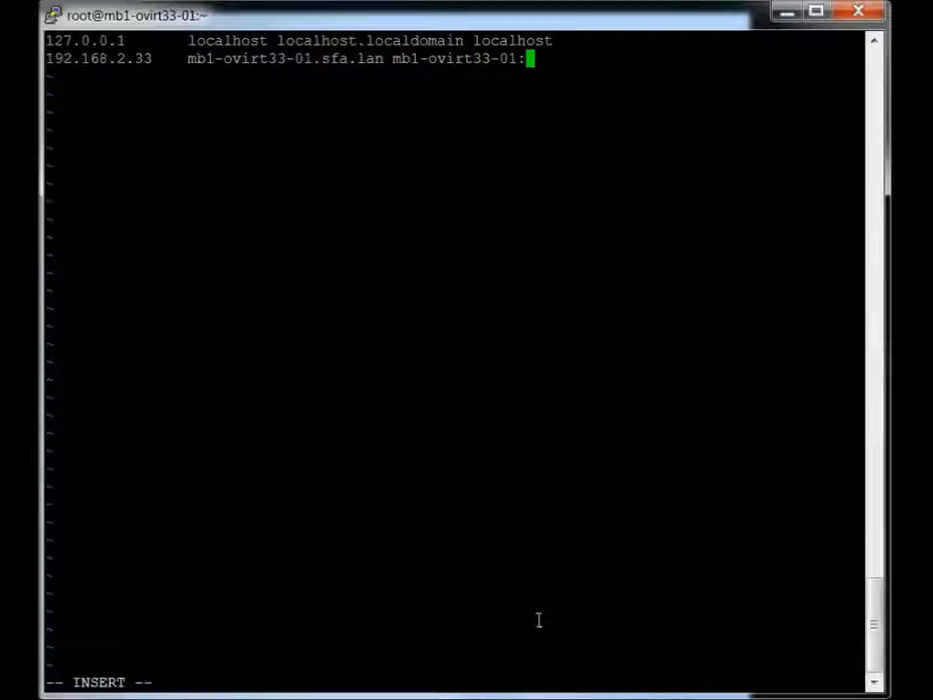
text(:~)
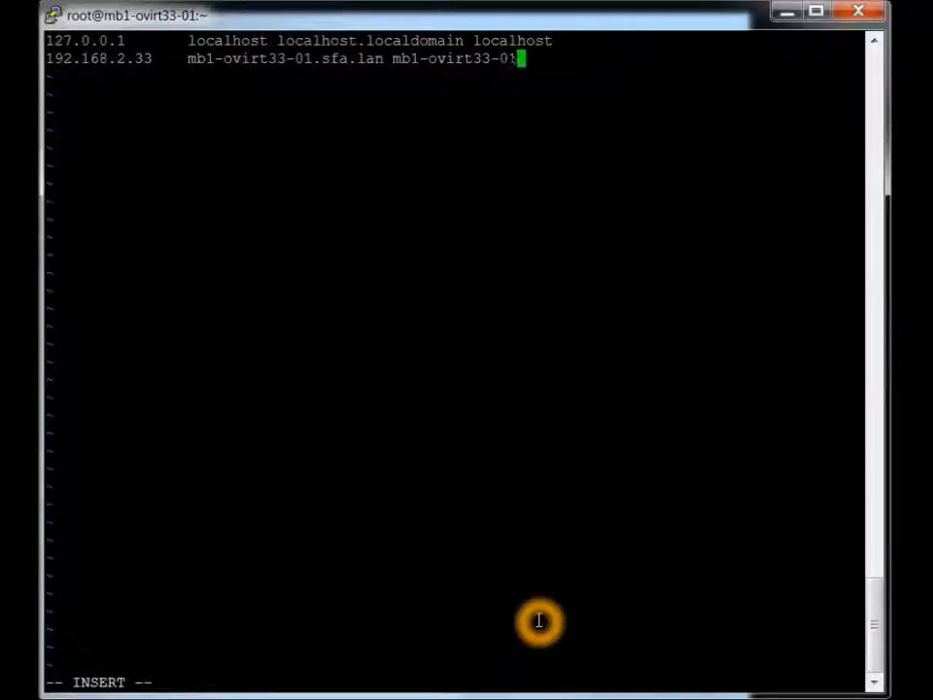
key(Escape)
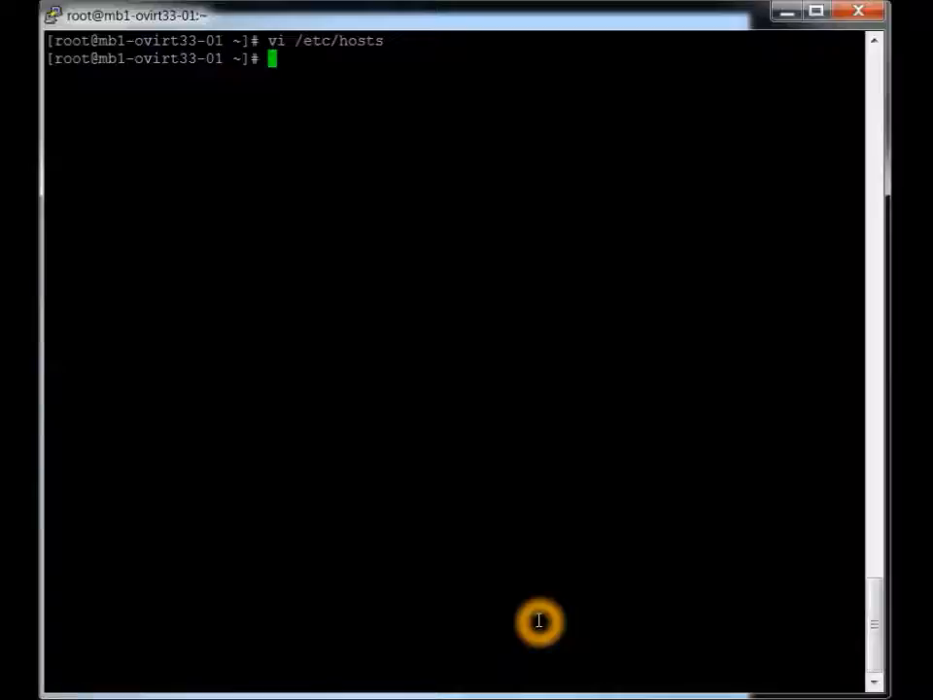
text(vi /etc/ss)
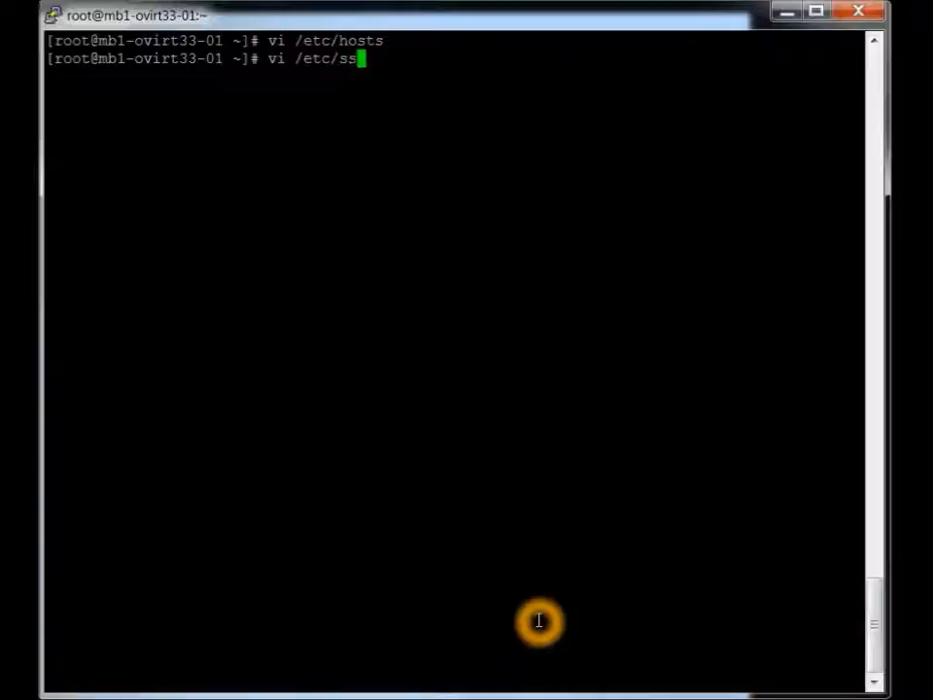
text(yc)
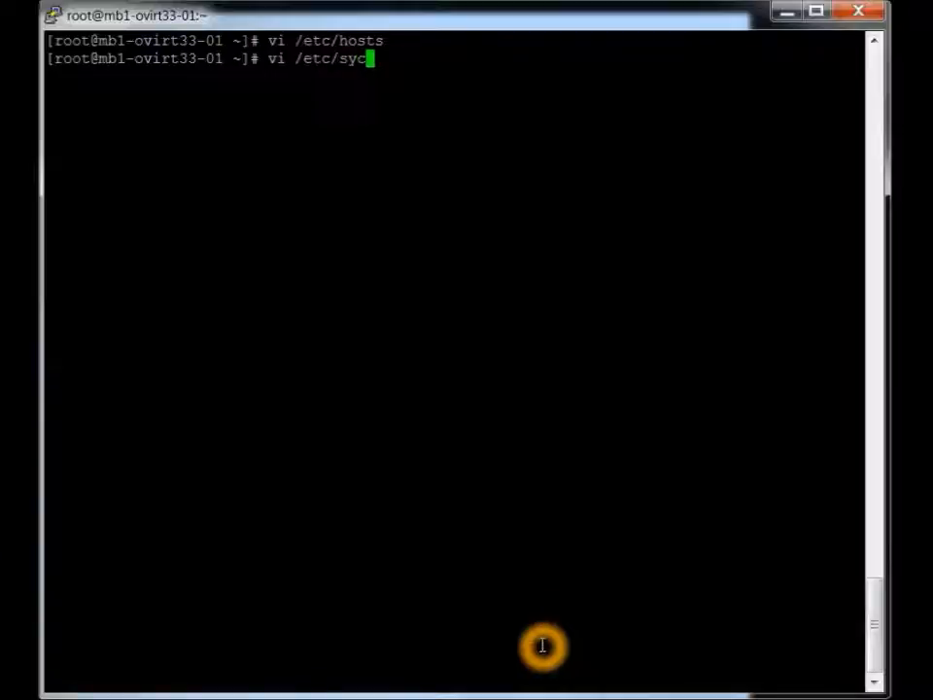
text(c)
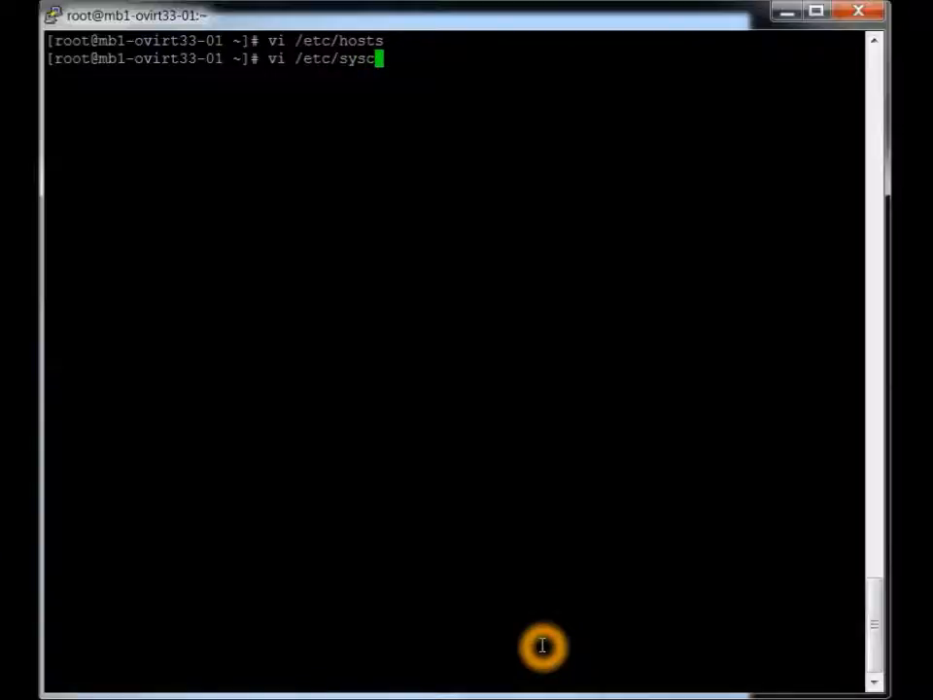
text(onfig/network)
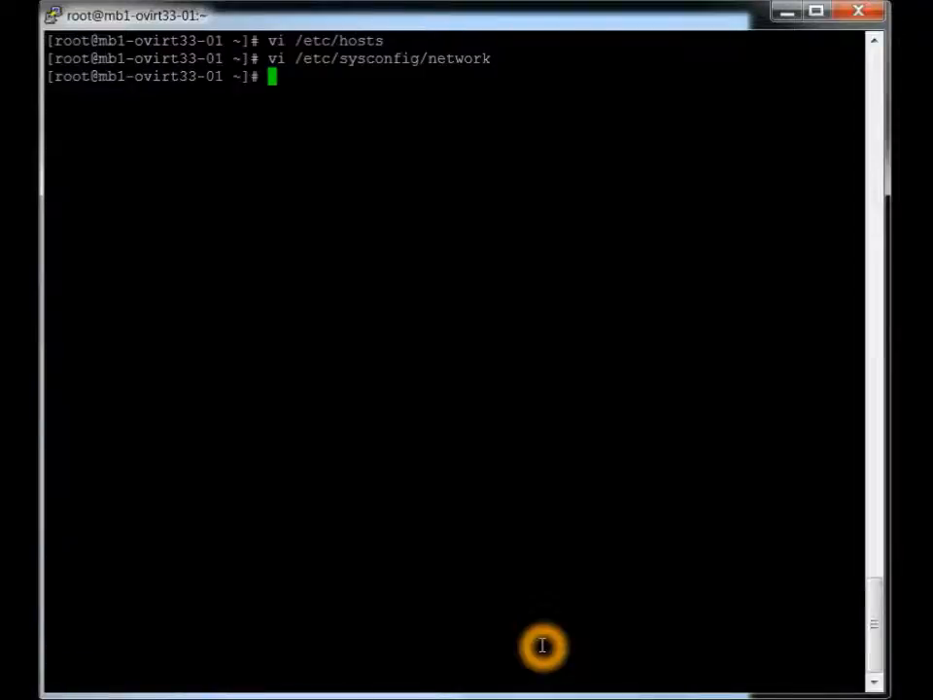
text(vi /etc/sysconfig/network-scripts/)
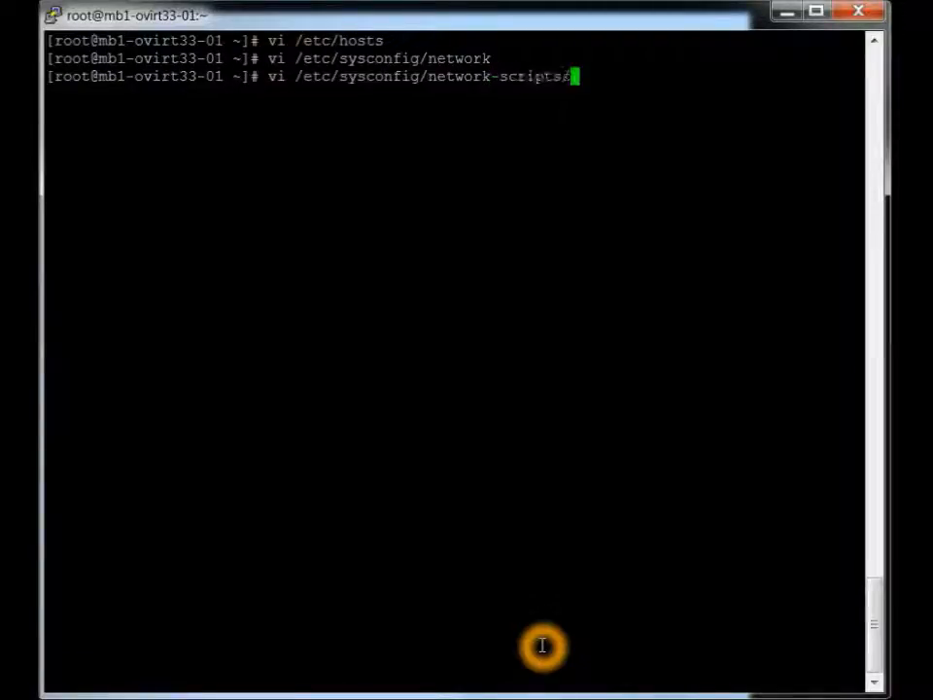
text(ifcfg-eth0)
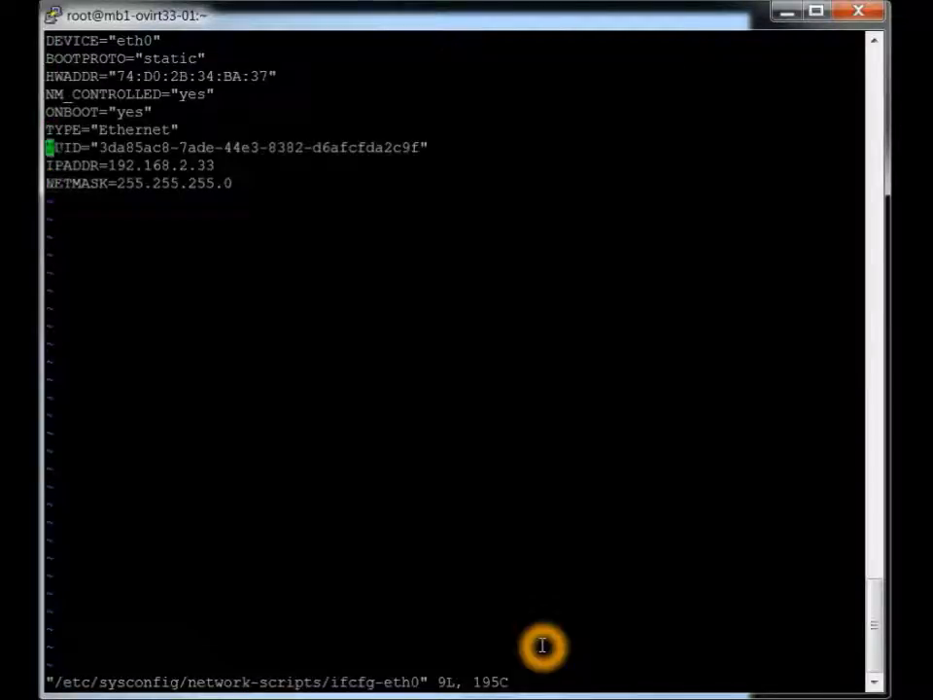
key(Down)
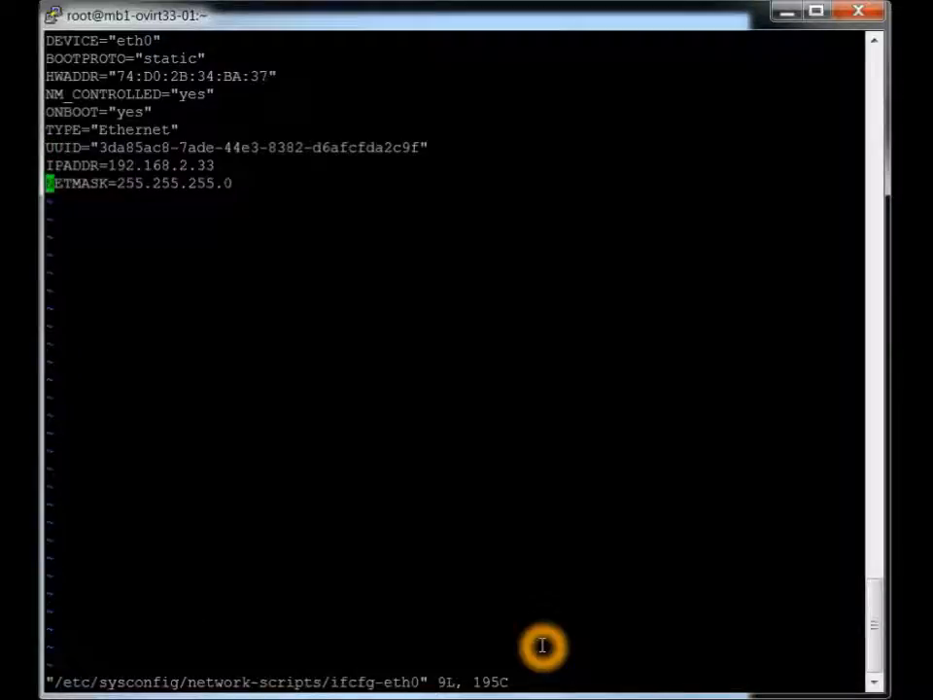
text(:q)
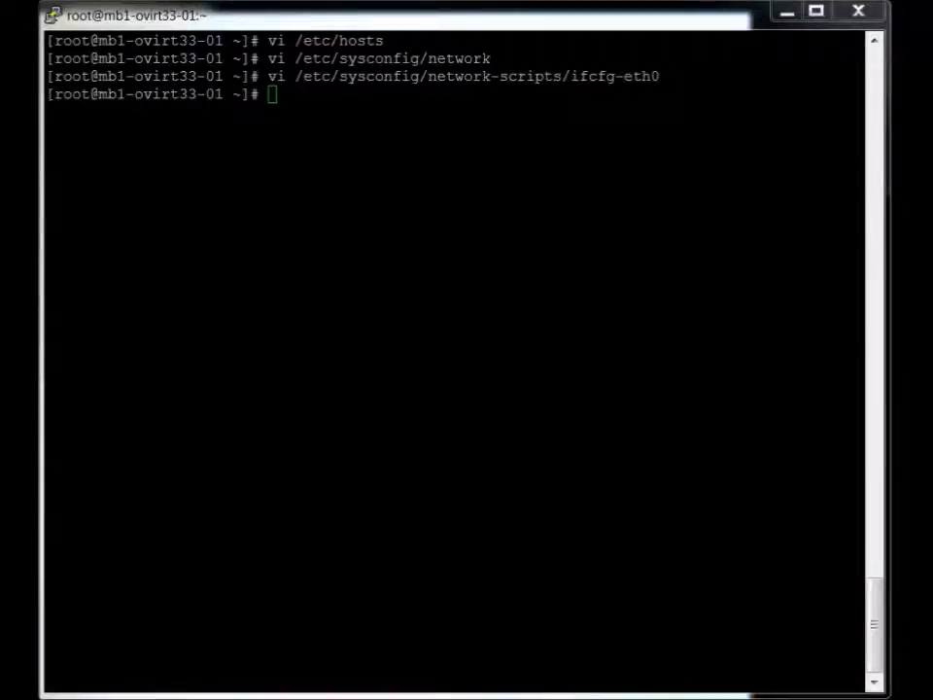
Install the ovirt-release and epel-release 6-8 RPMs with yum localinstall.
text(yum localinstall http://ovirt.org/releases/ovirt-release-el.noarch.rpm)
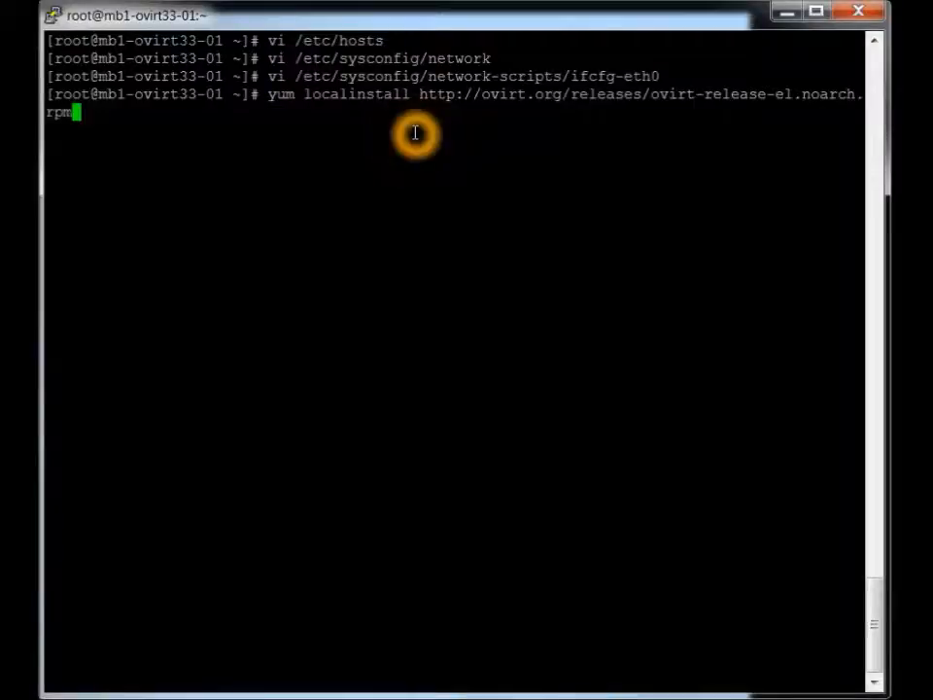
key(enter)
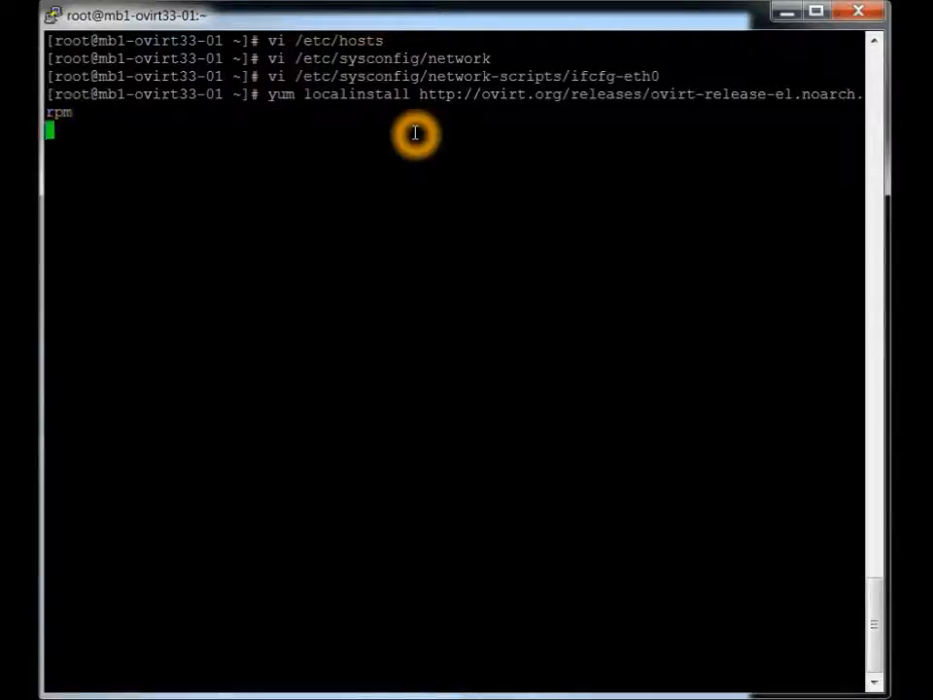
key(Return)
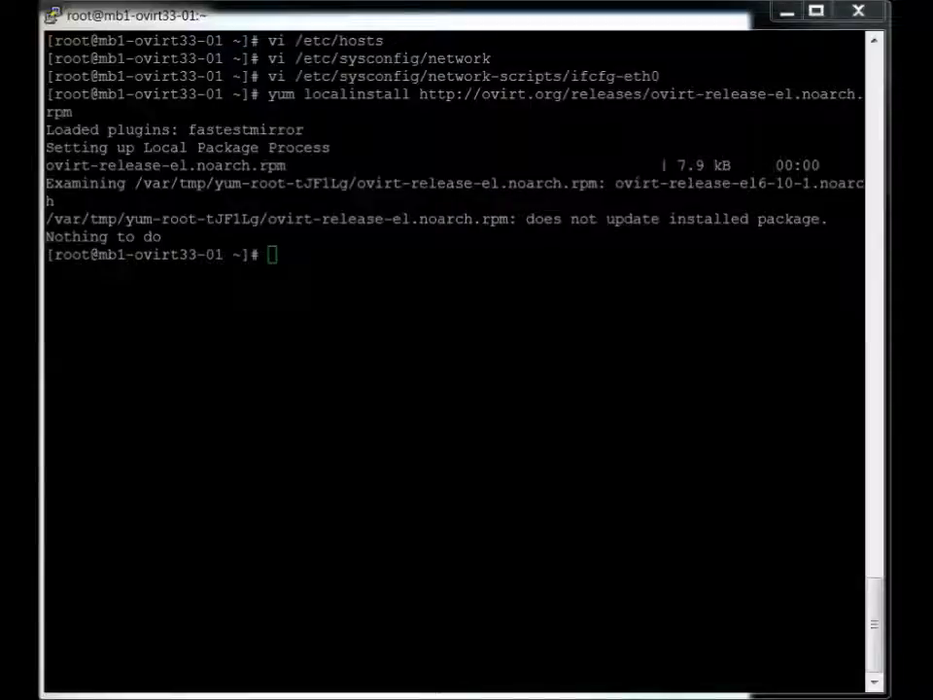
text(yum localinstall http://dl.fedoraproject.org/pub/epel/6/x86_64/epel-release-6-8.noarch.rpm)
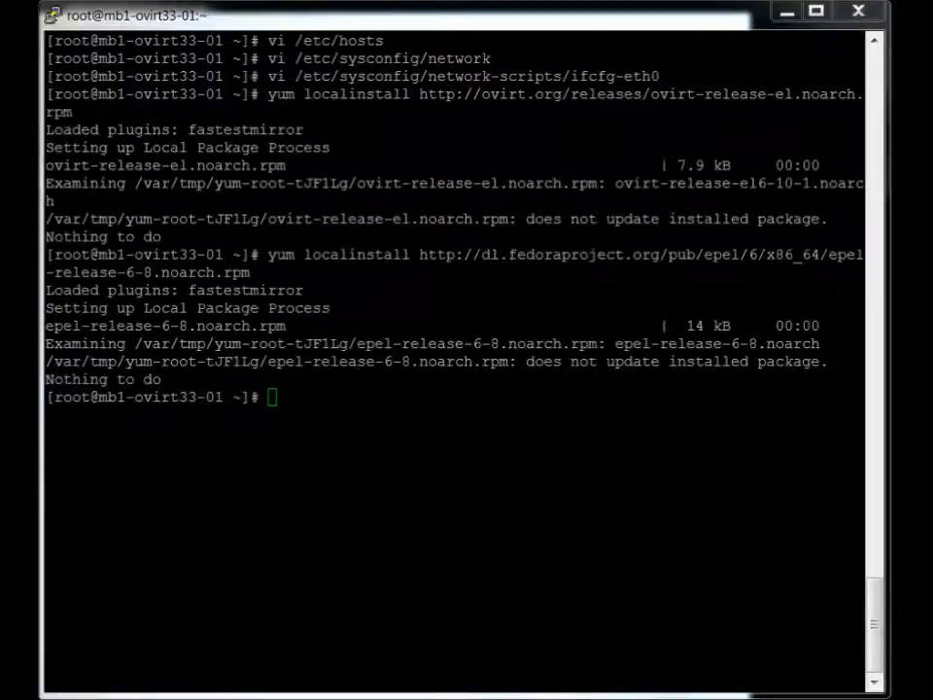
mouse_move(409, 388)
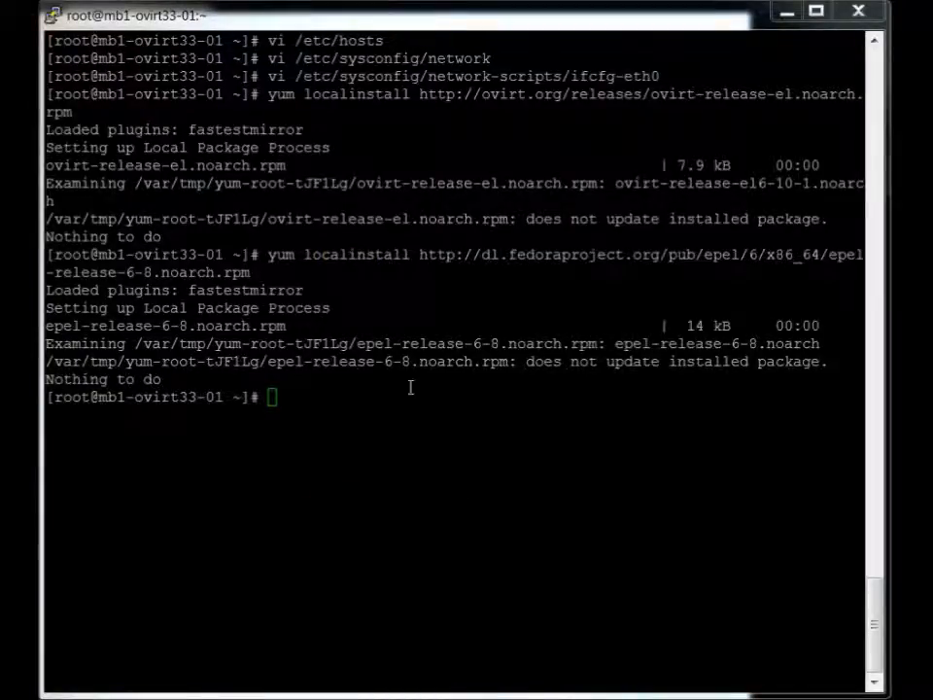
Run 'yum clean all' to purge cached repository data.
text(yum)
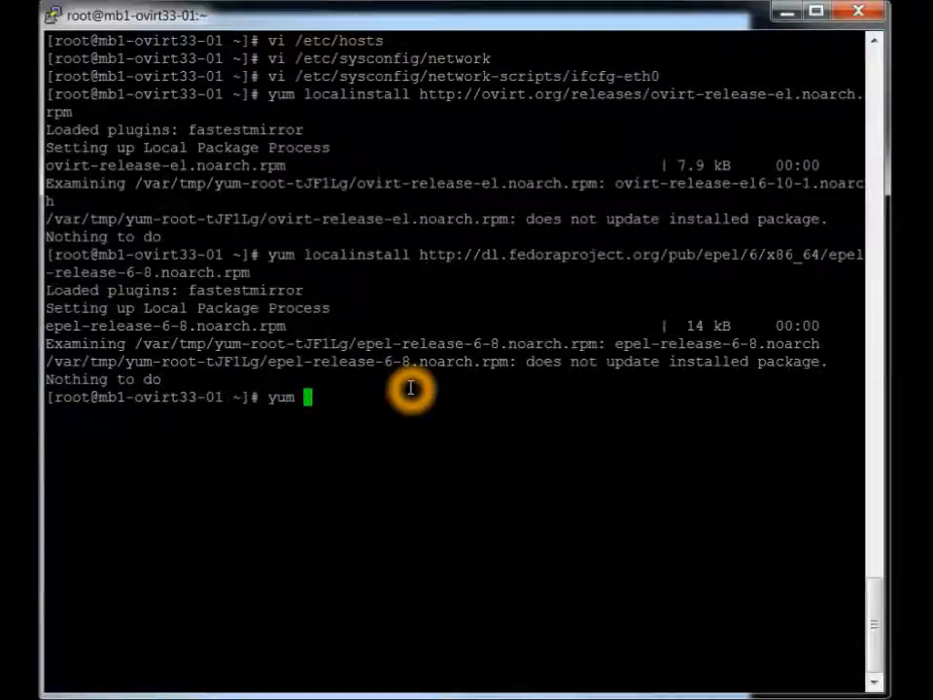
text(clean)
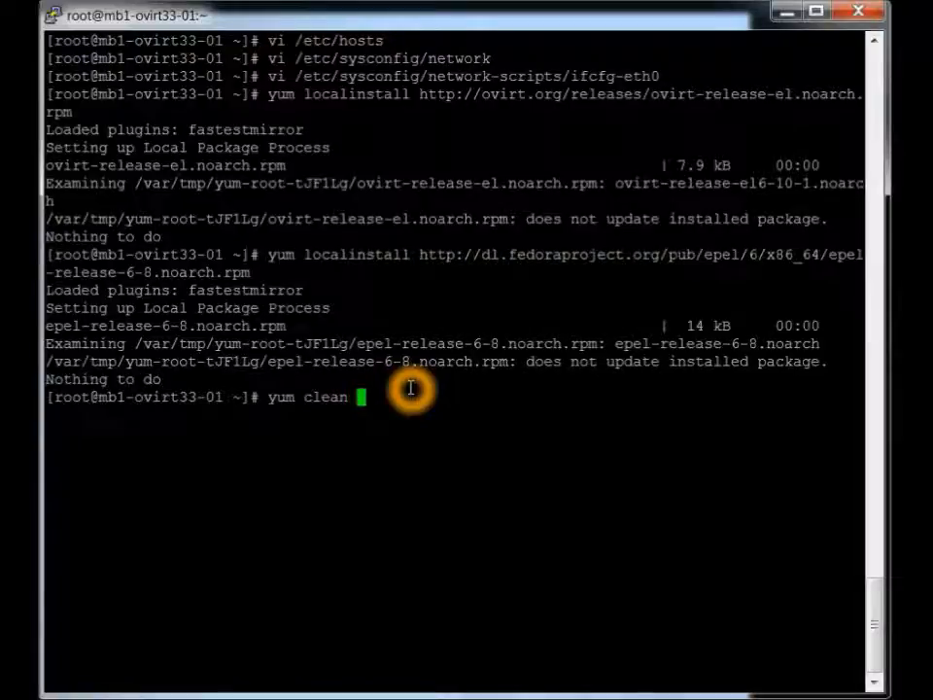
text(all)
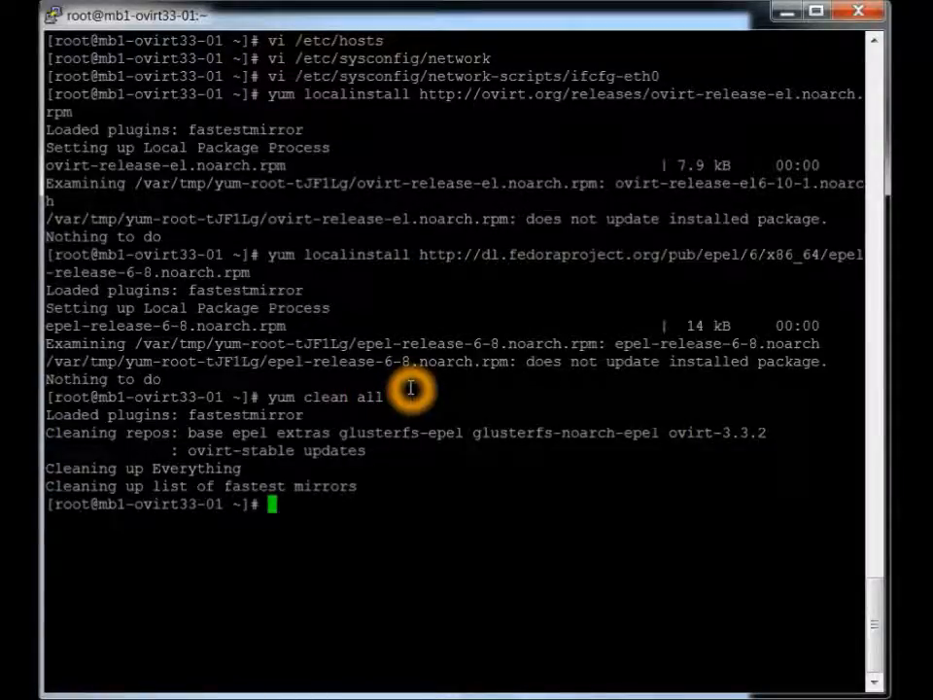
mouse_move(707, 586)
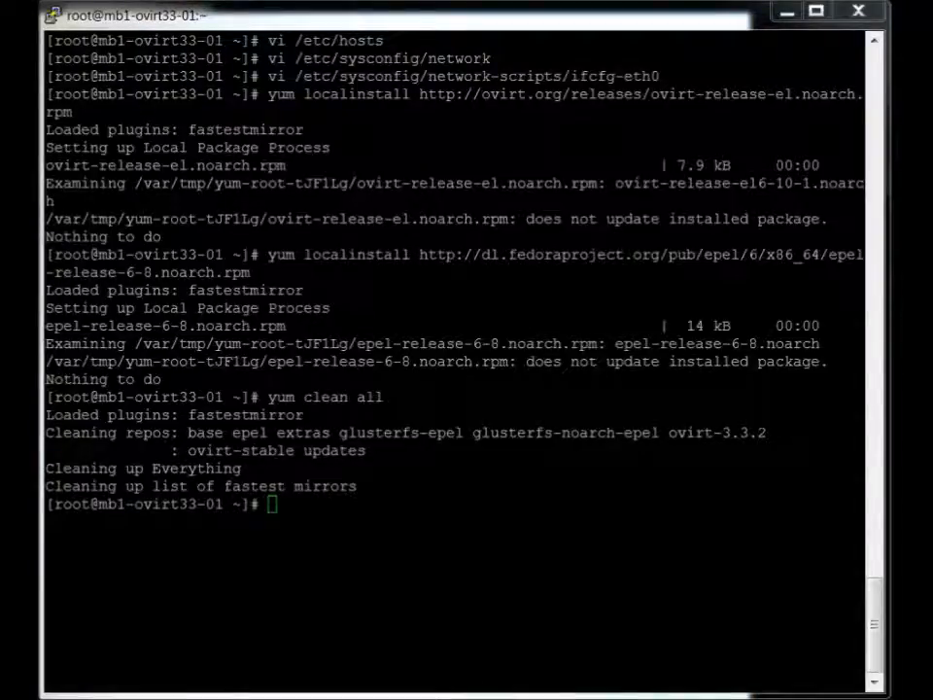
Run 'yum update ovirt\*' and follow the metadata refresh until no updates are found.
text(yum update ovirt\*)
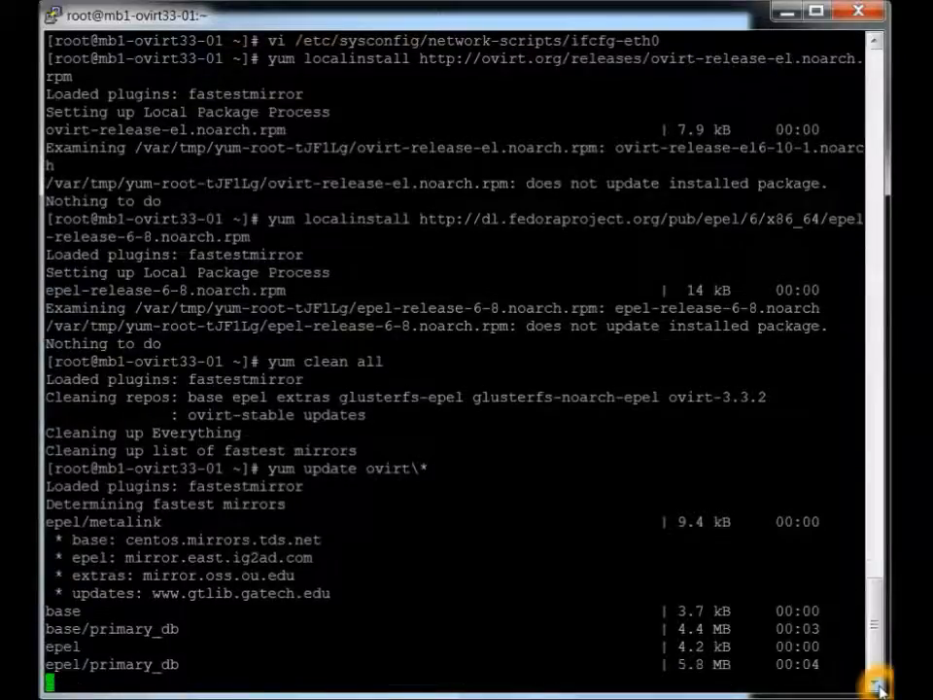
scroll(down, 3)
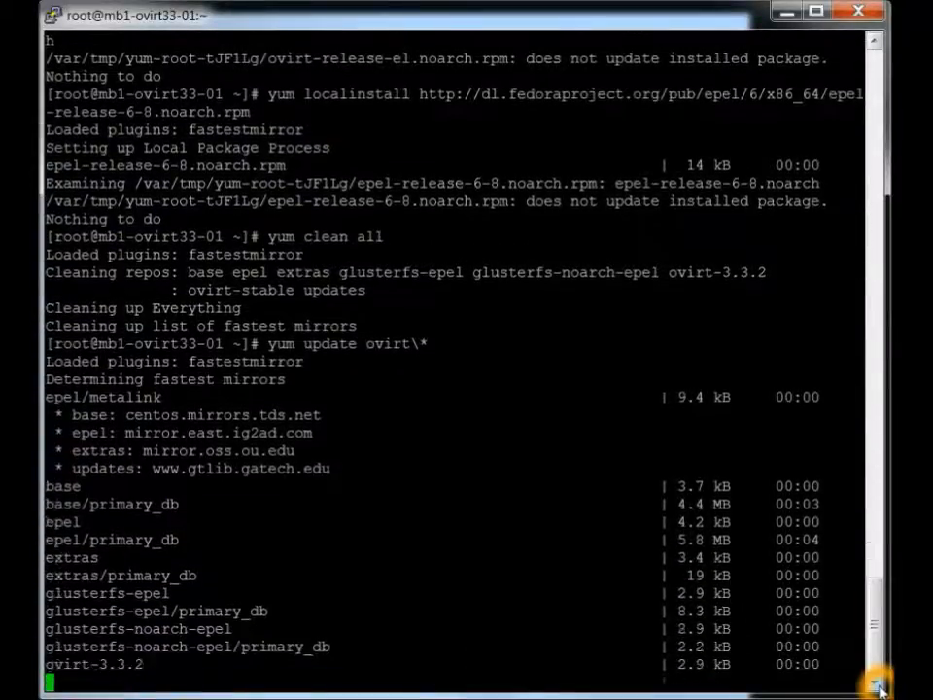
scroll(down, 3)
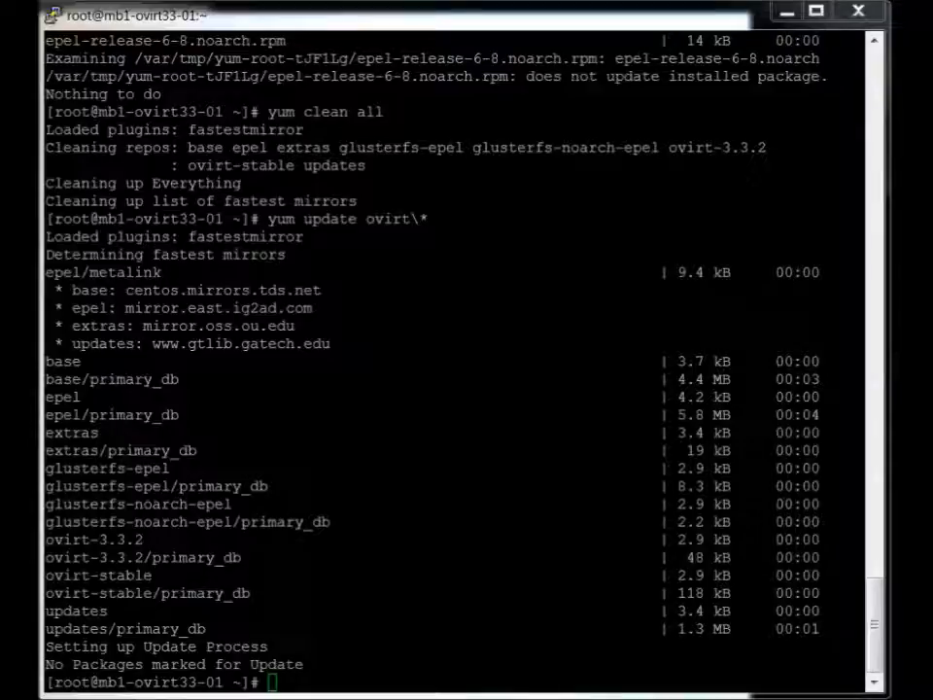
mouse_move(244, 425)
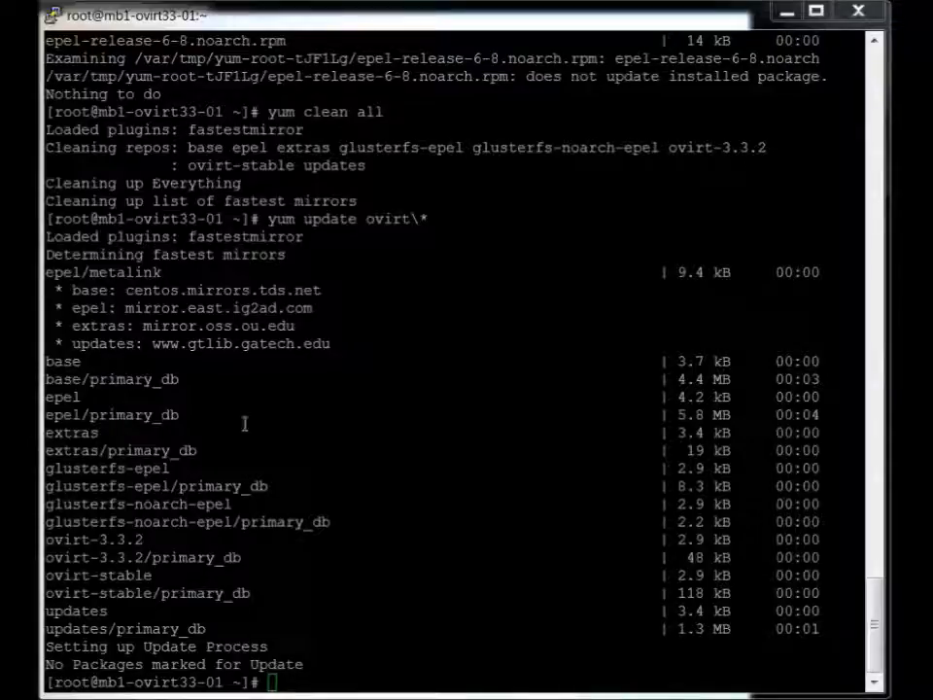
Run 'yum update glusterfs\*' and then a full 'yum update'.
text(yum update glusterfs\*)
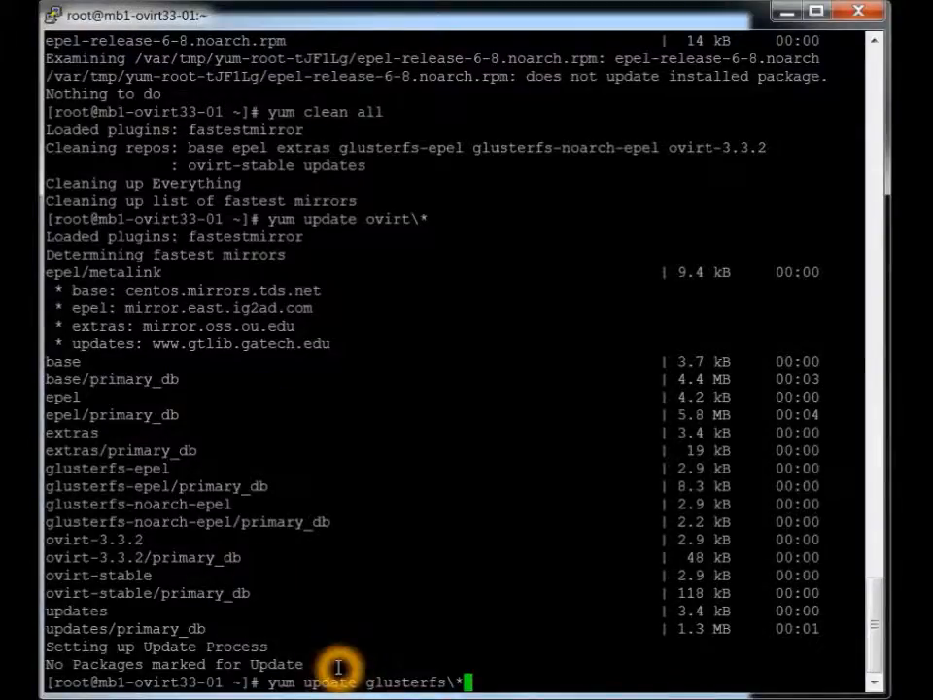
key(Return)
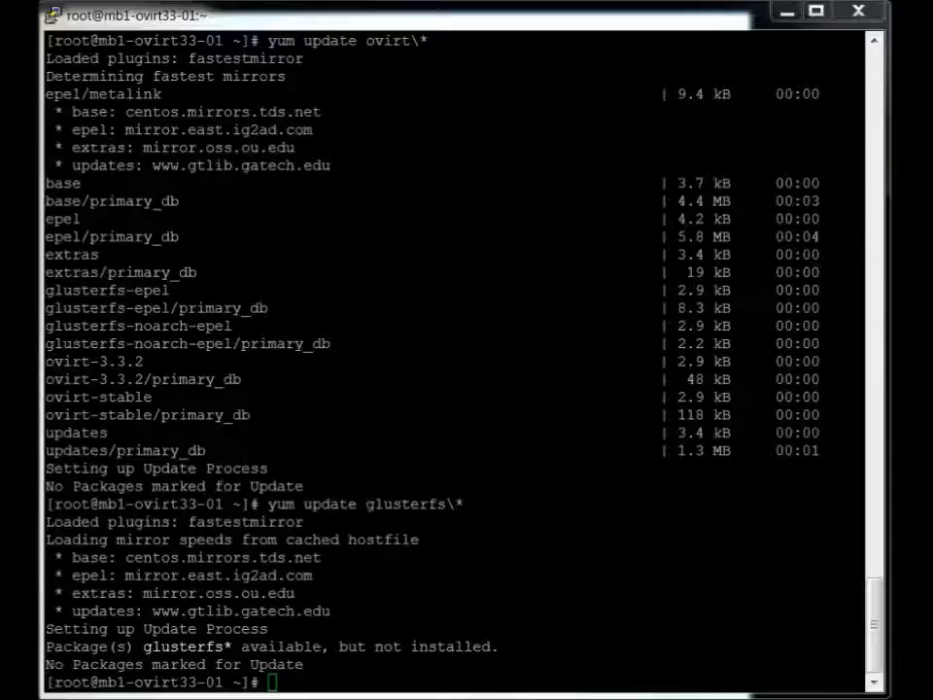
text(yum update)
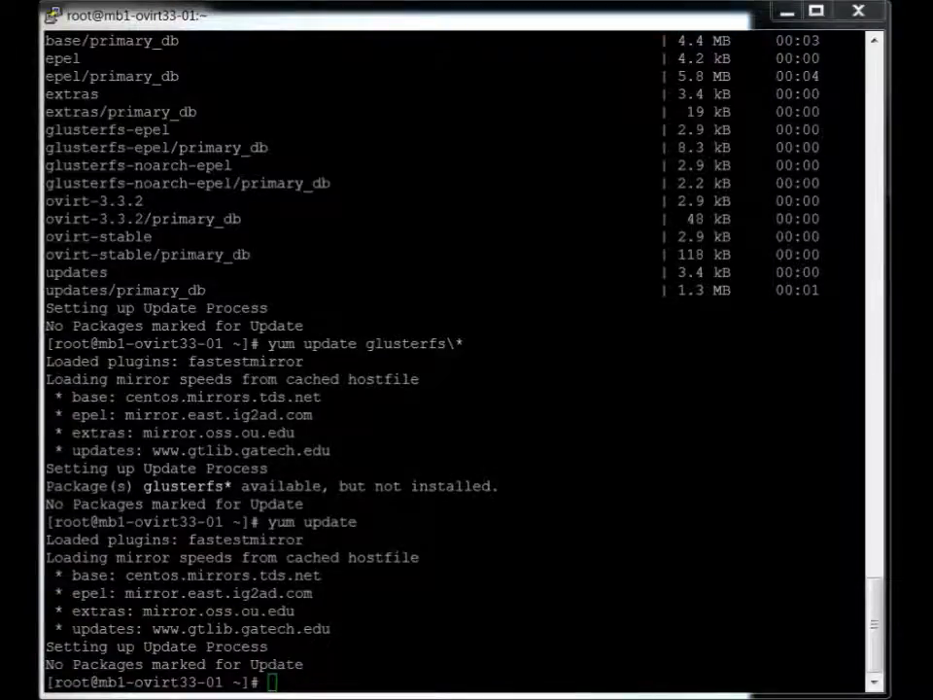
mouse_move(396, 585)
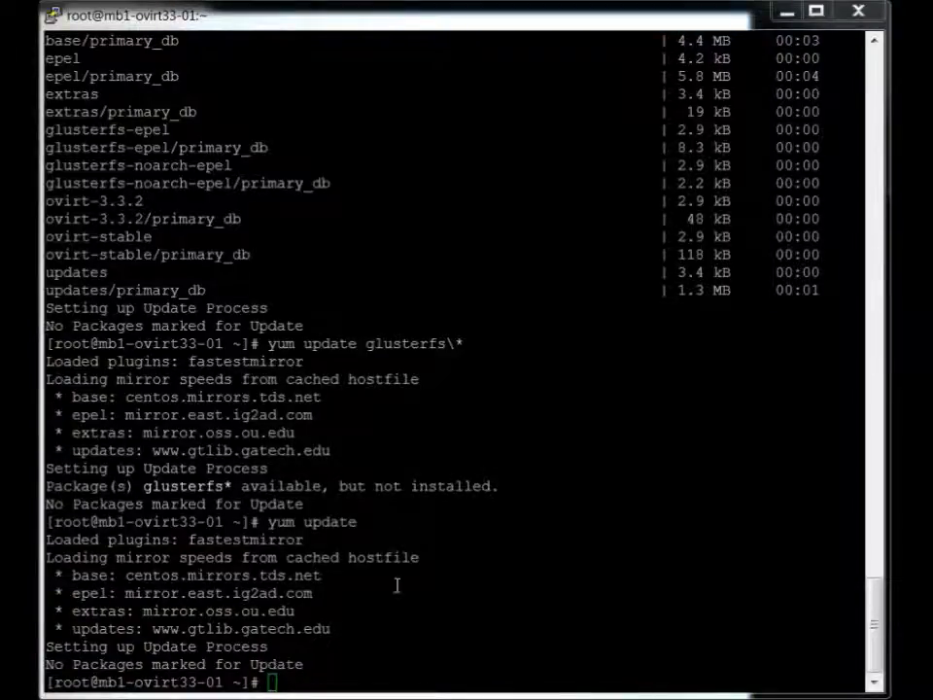
Run 'yum repolist' to show eight enabled repositories totaling 17,466 packages.
text(yum repolist)
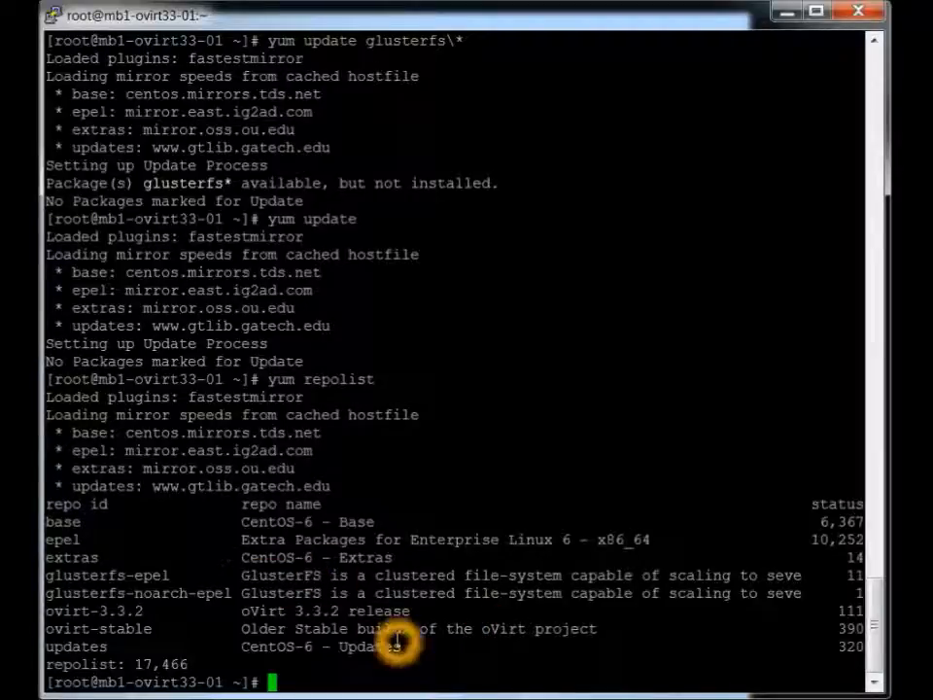
mouse_move(442, 670)
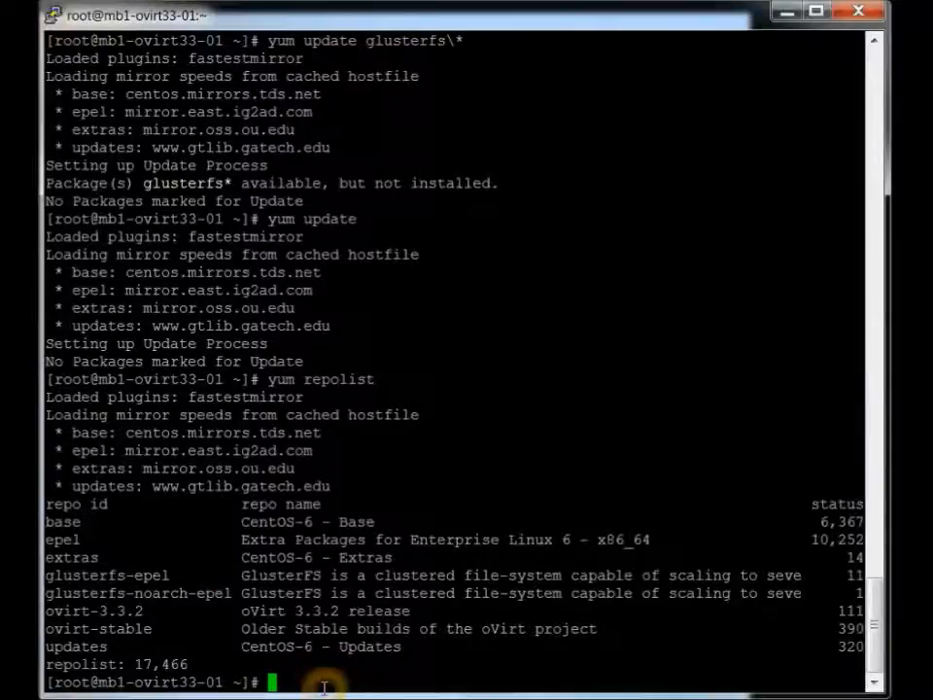
Run 'yum install -y ovirt-engine-setup-plugin-allinone', resolving 237 packages (410 M).
text(yum install -y ovirt-engine-setup-plugin-allinone)
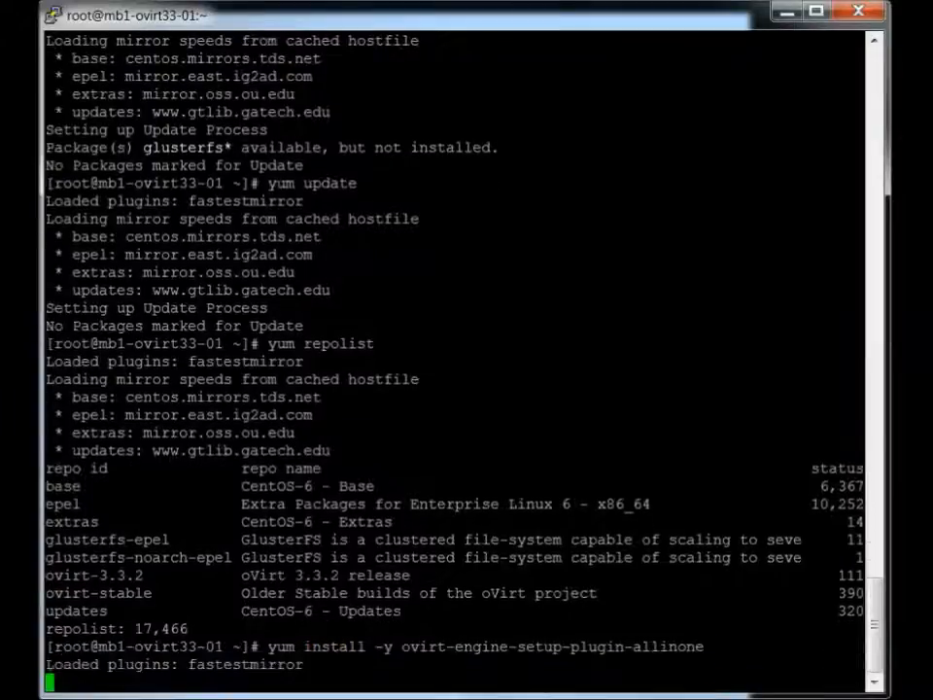
scroll(down, 3)
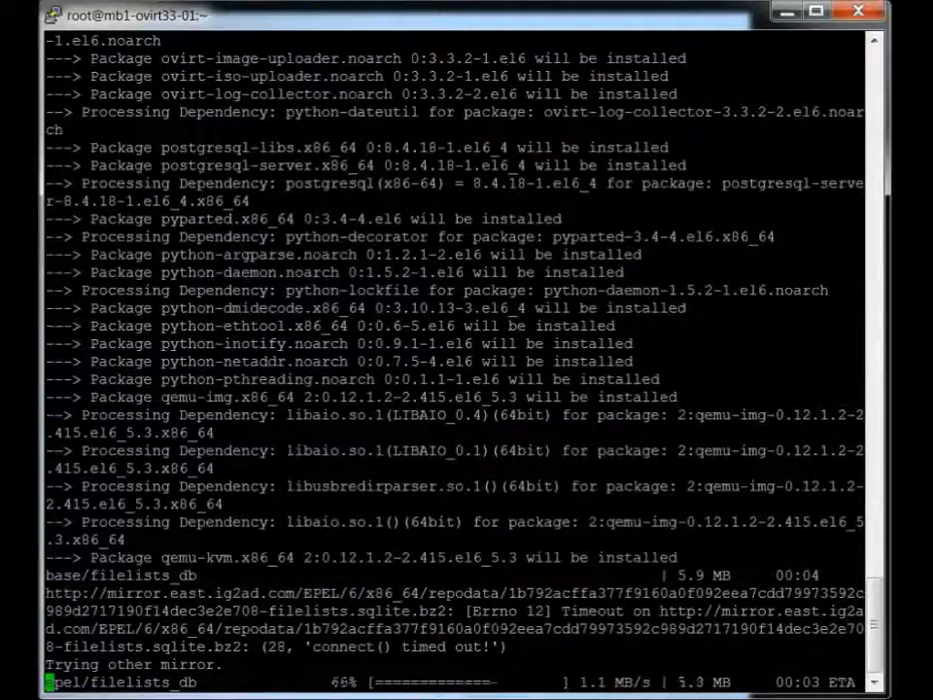
scroll(down, 3)
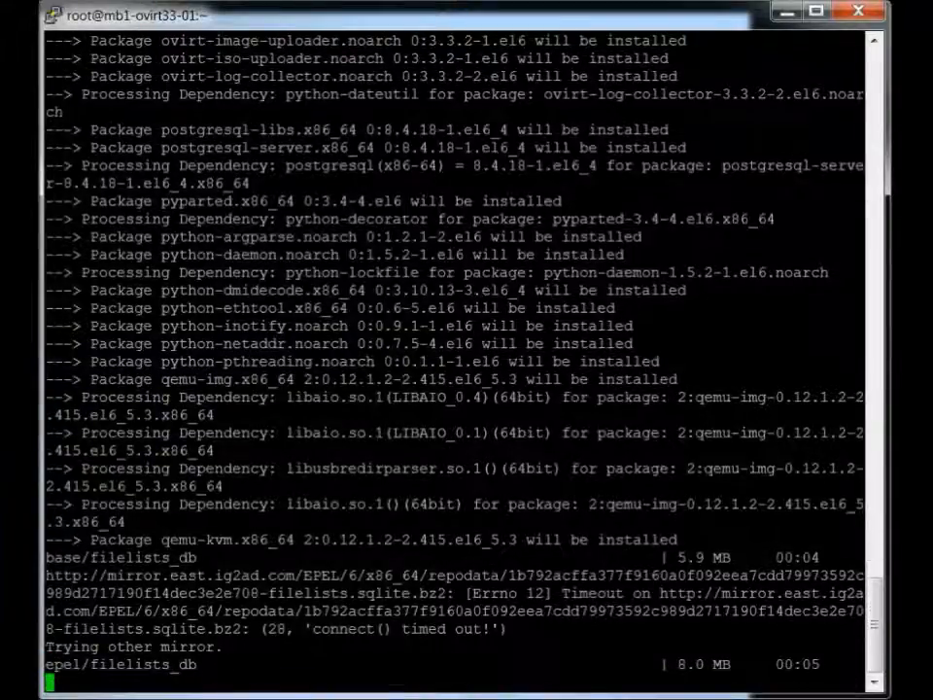
scroll(down, 3)
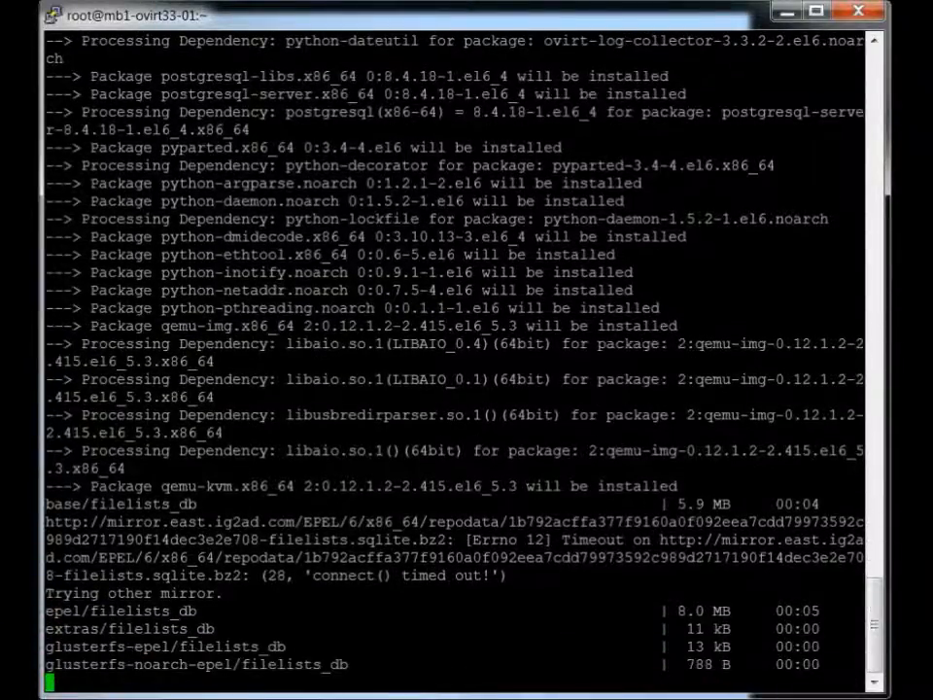
scroll(down, 3)
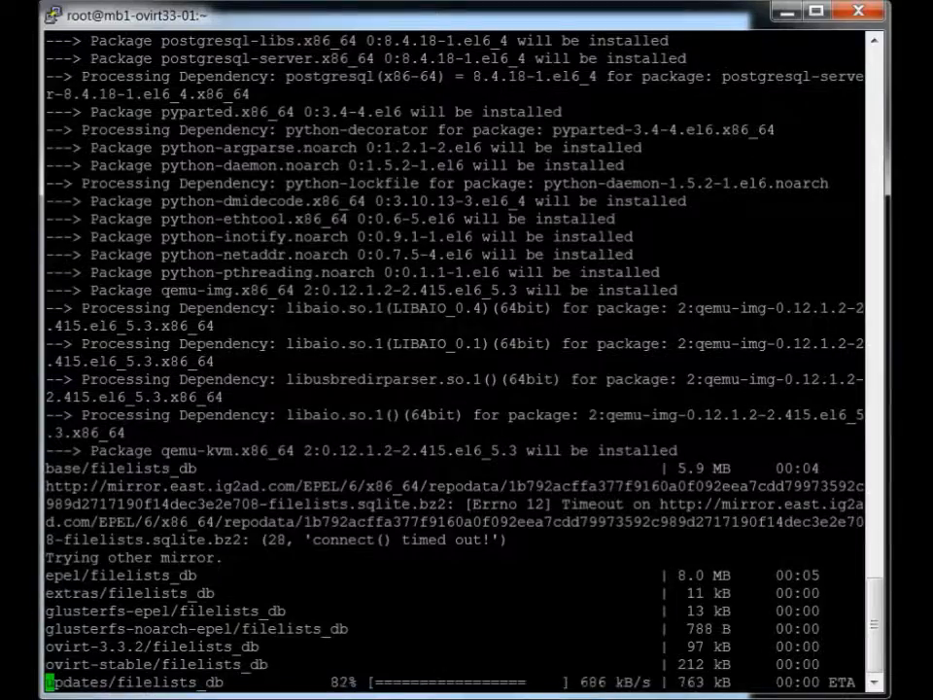
scroll(down, 3)
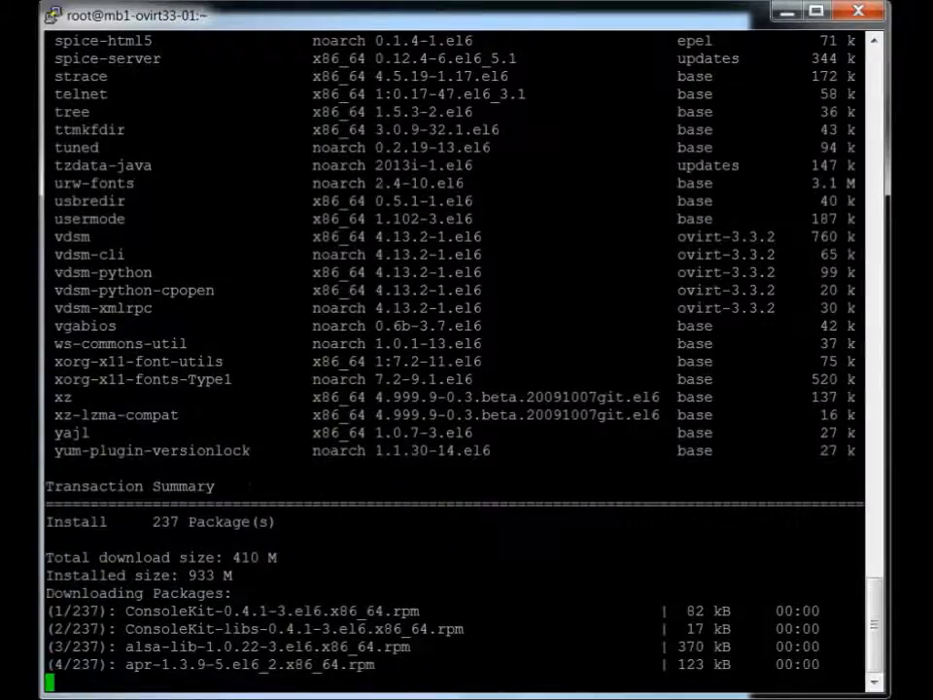
Scroll the terminal to follow the download and installation of the 237 packages.
scroll(down, 3)
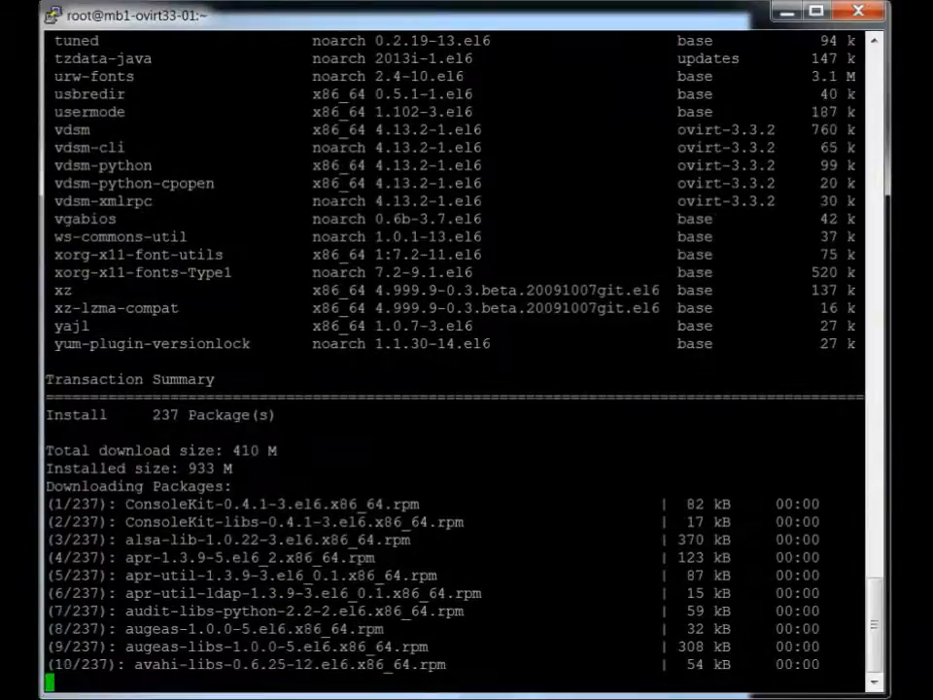
scroll(down, 3)
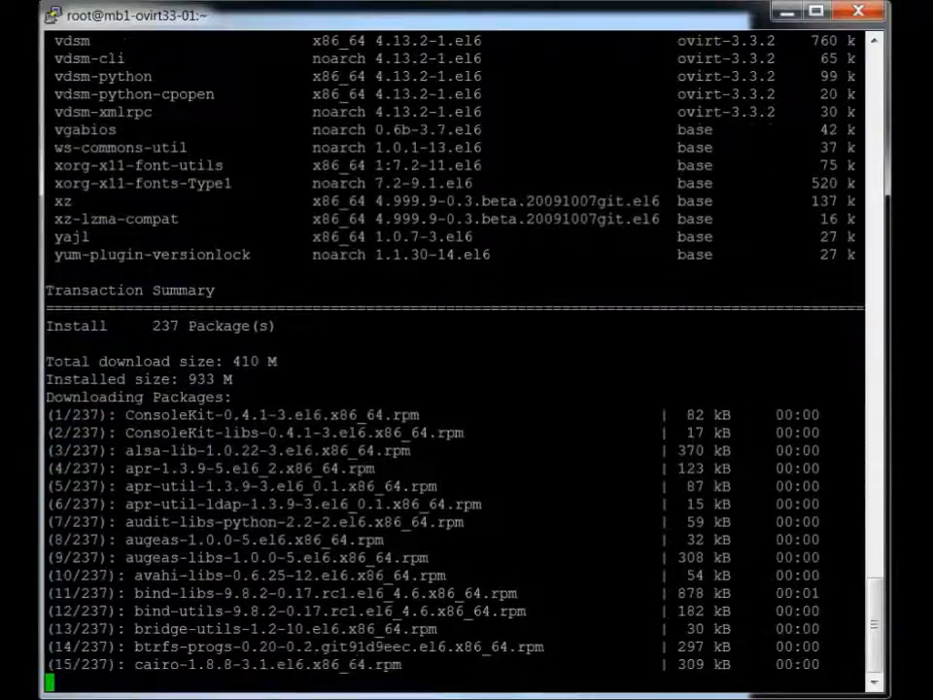
scroll(down, 3)
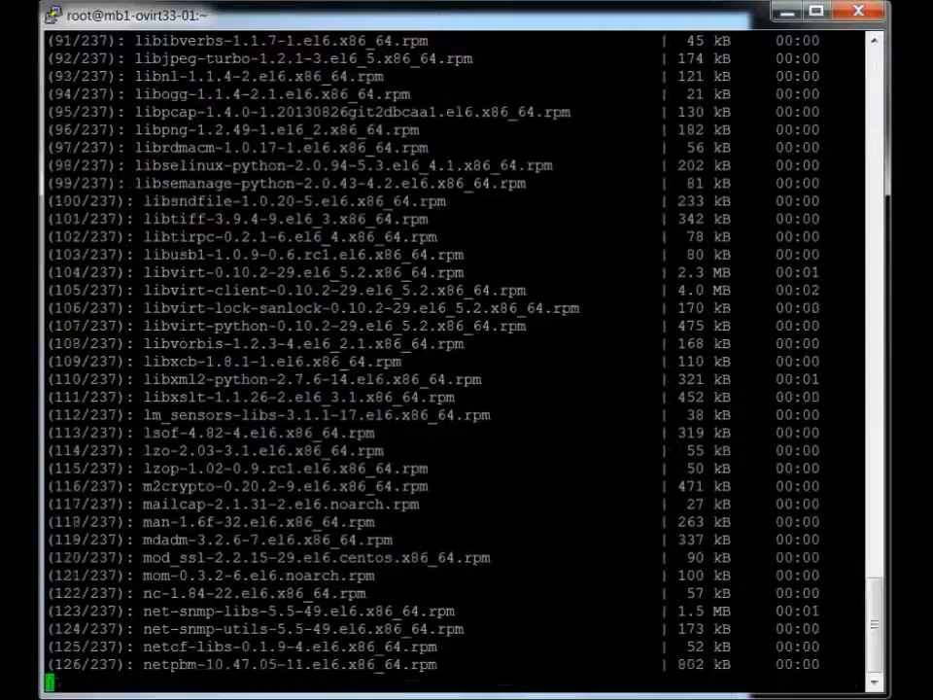
scroll(down, 3)
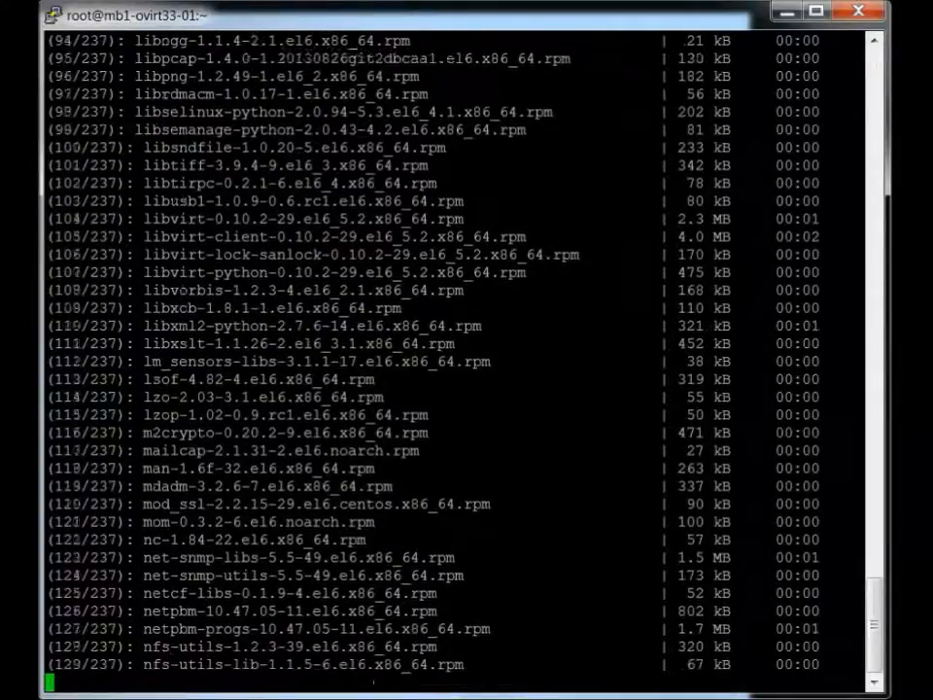
scroll(down, 3)
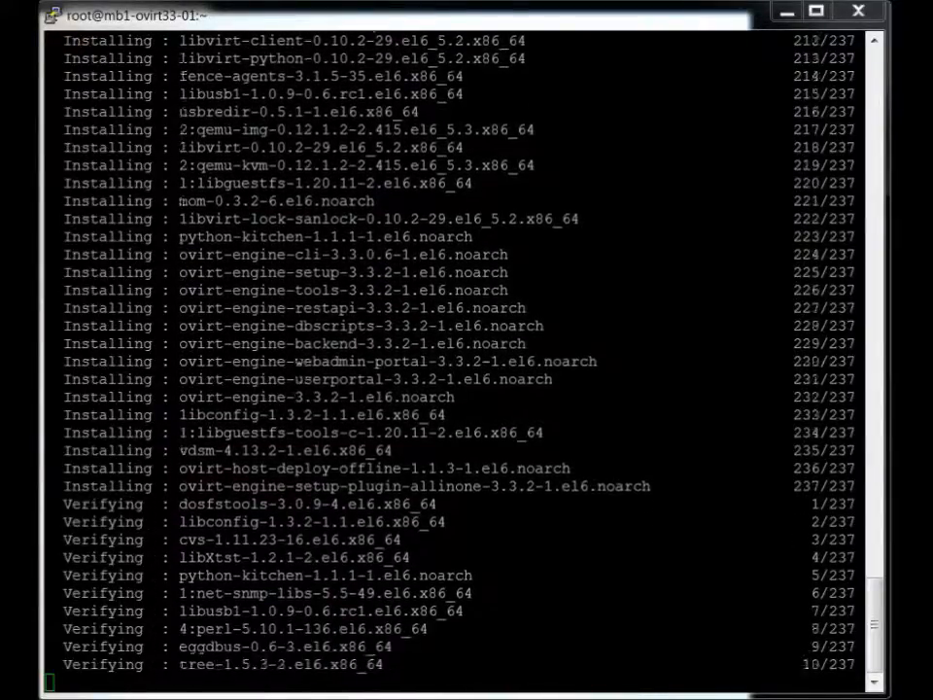
Follow yum's verification of the 237 installed packages until the root prompt returns.
scroll(down, 3)
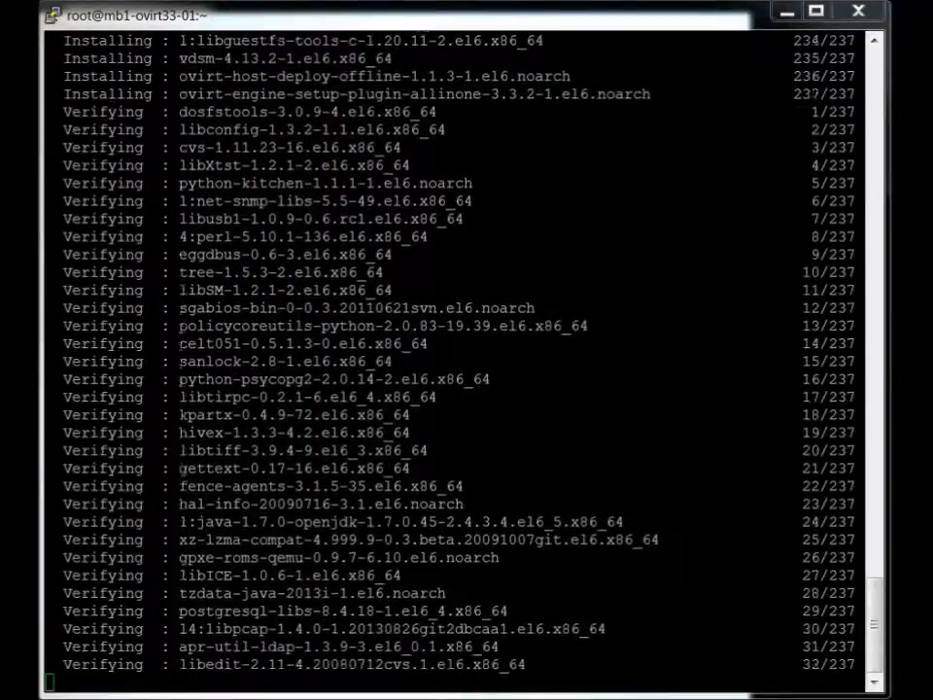
scroll(down, 3)
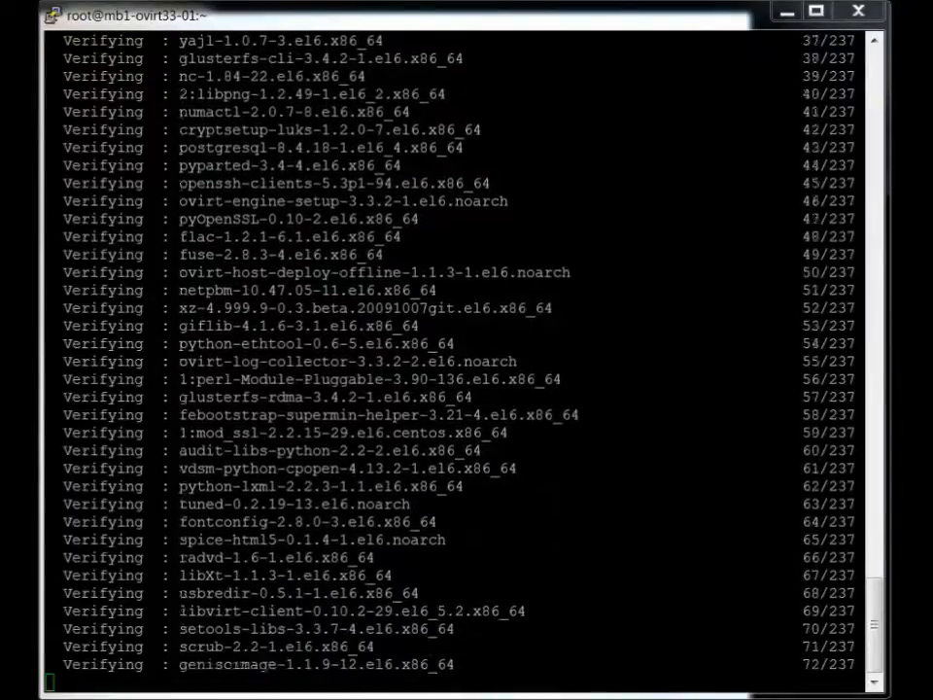
scroll(down, 3)
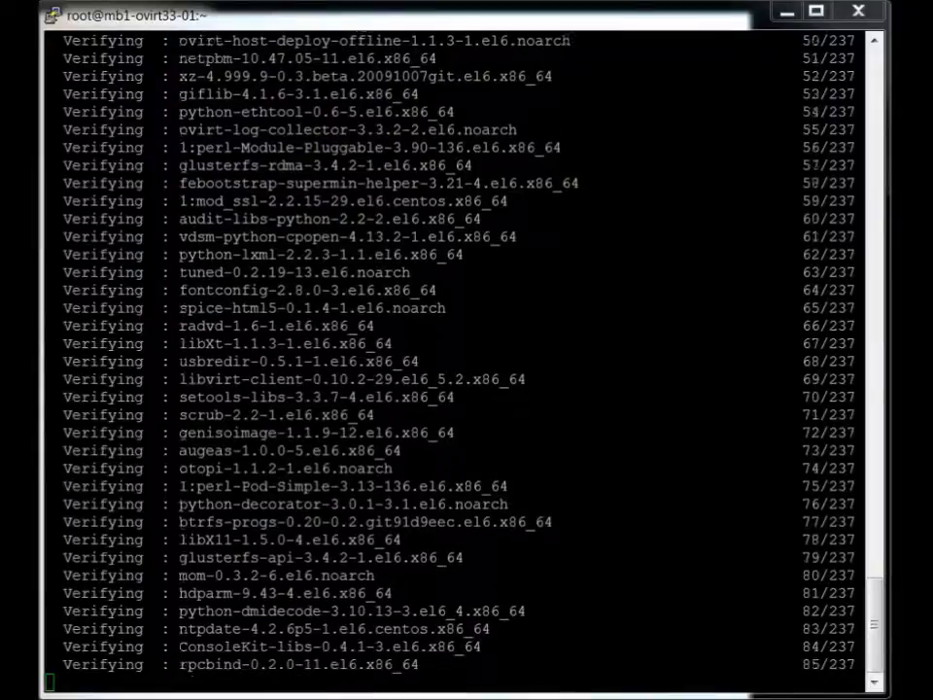
scroll(down, 3)
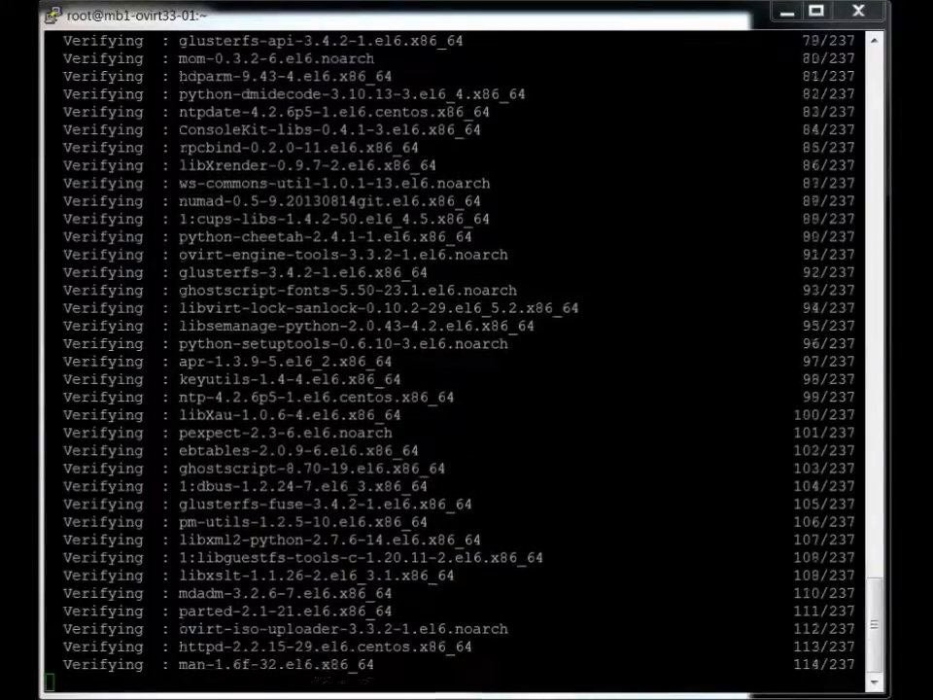
scroll(down, 3)
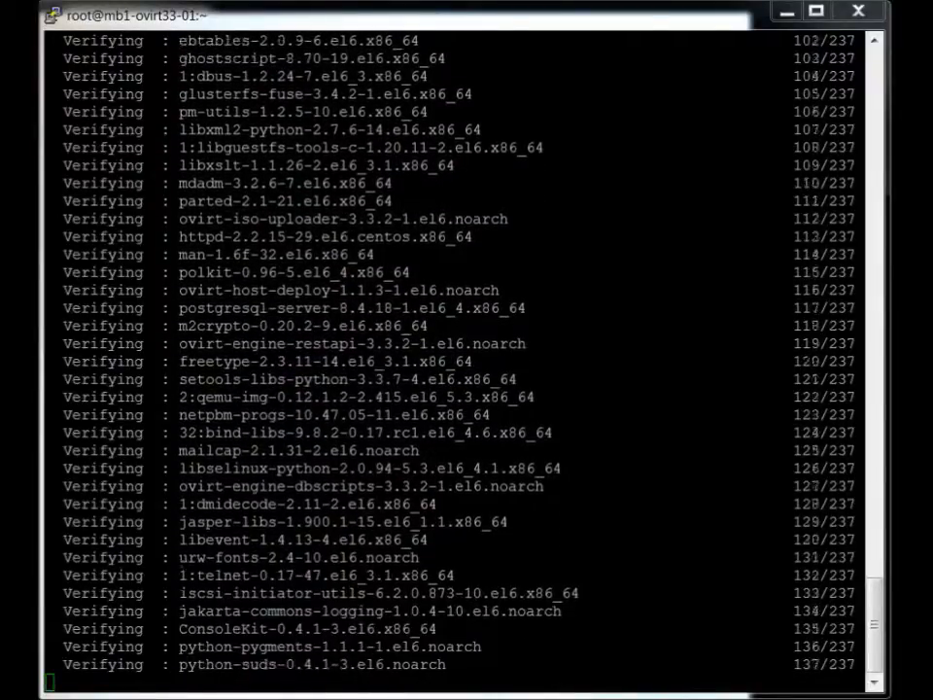
scroll(down, 3)
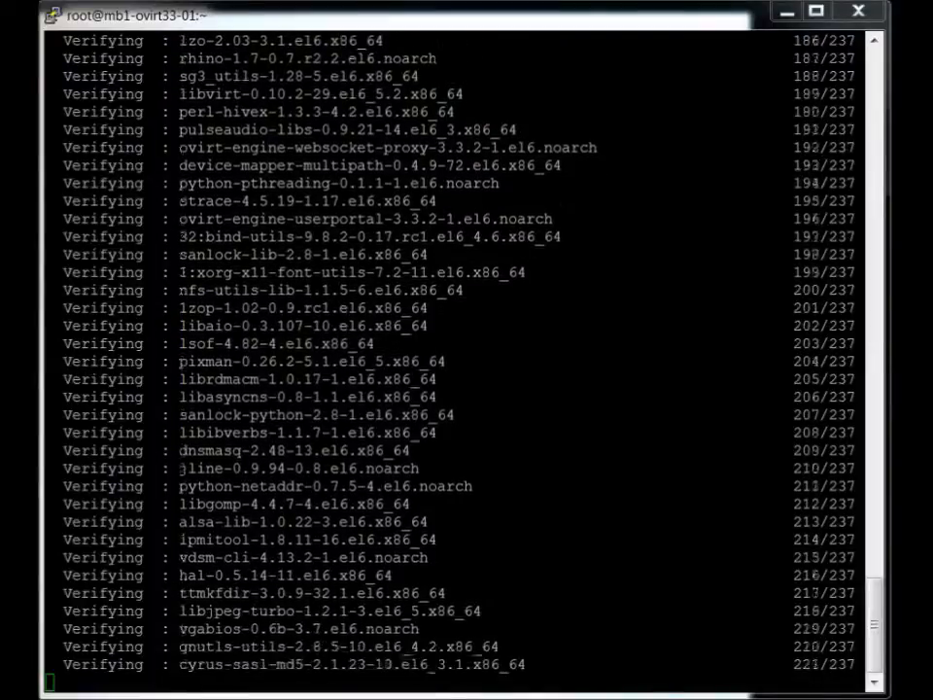
scroll(down, 3)
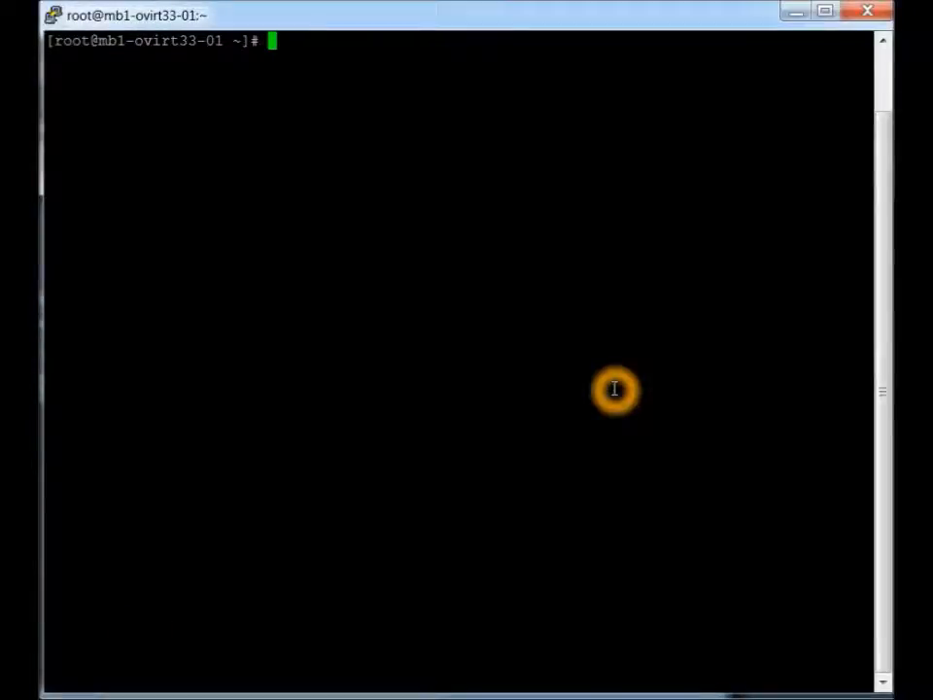
Launch engine-setup, answer Yes to VDSM, and keep default local storage and hostname.
text(engin)
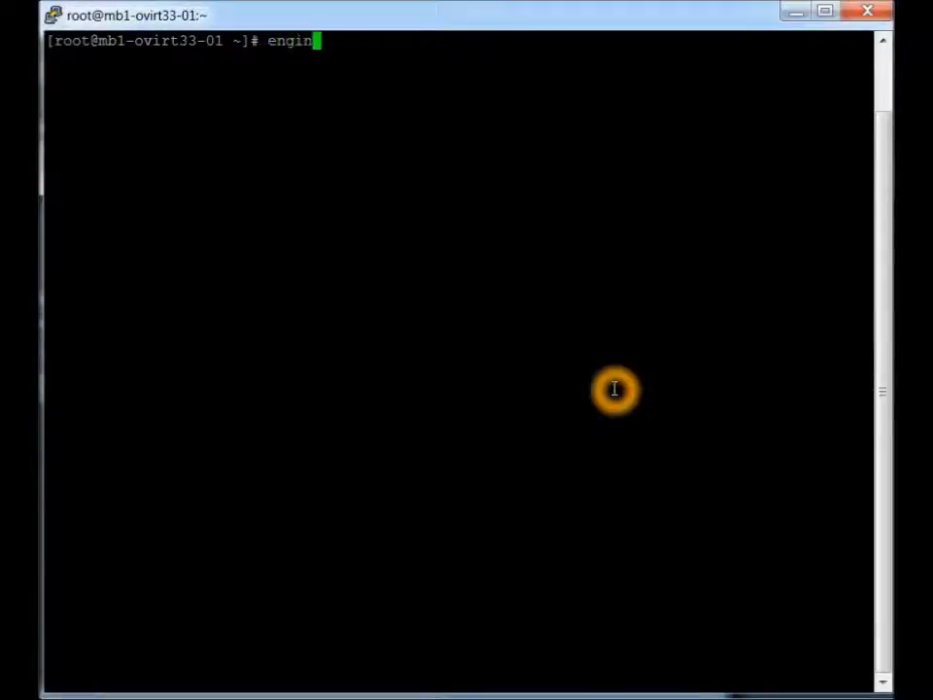
text(e-setup)
text(Yes)
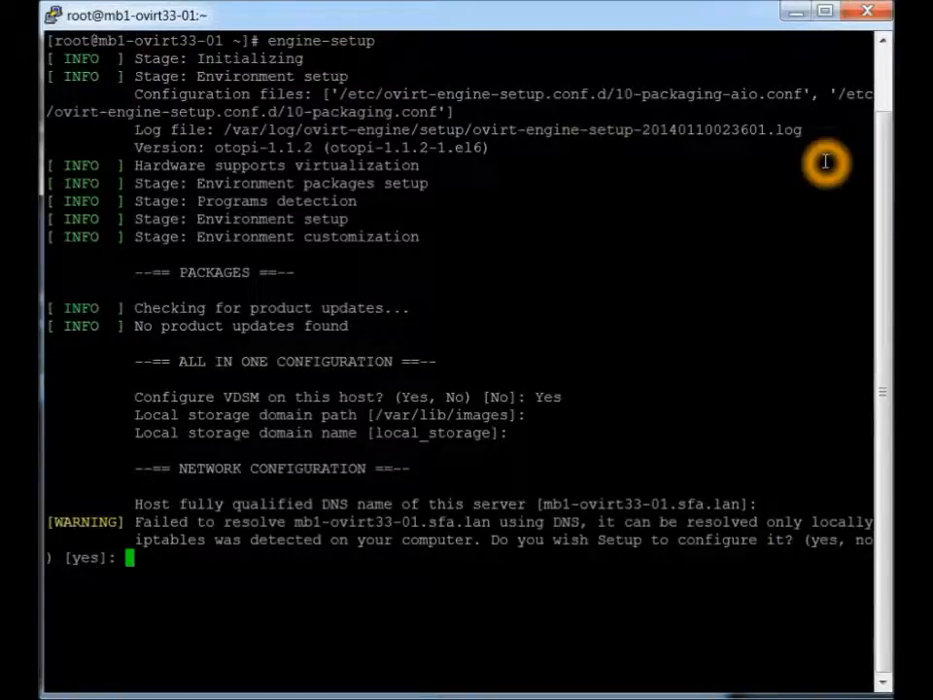
Answer yes to let Setup configure the iptables firewall.
text(ye)
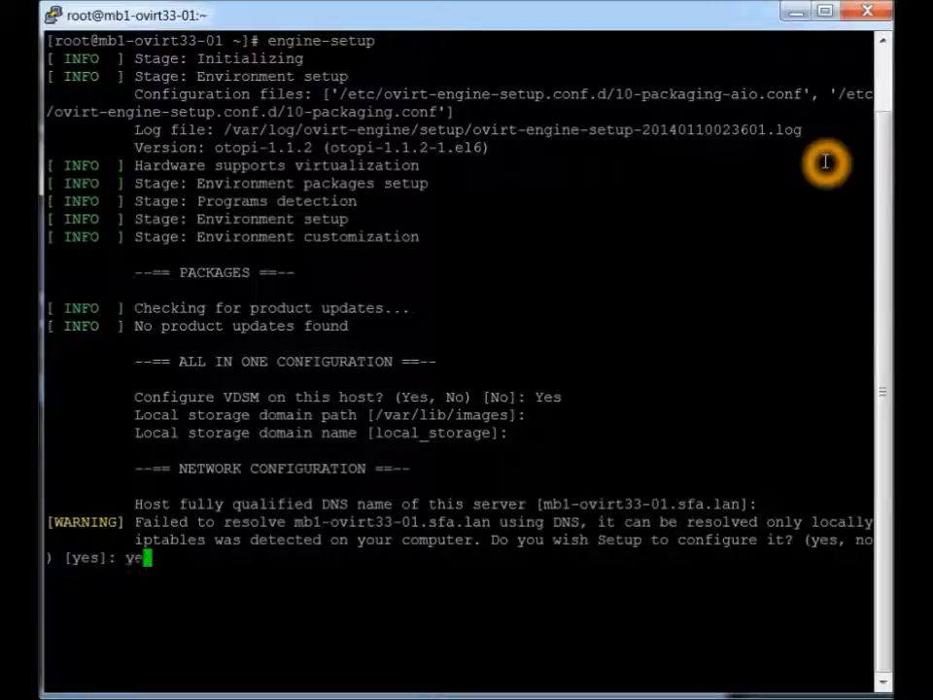
text(s)
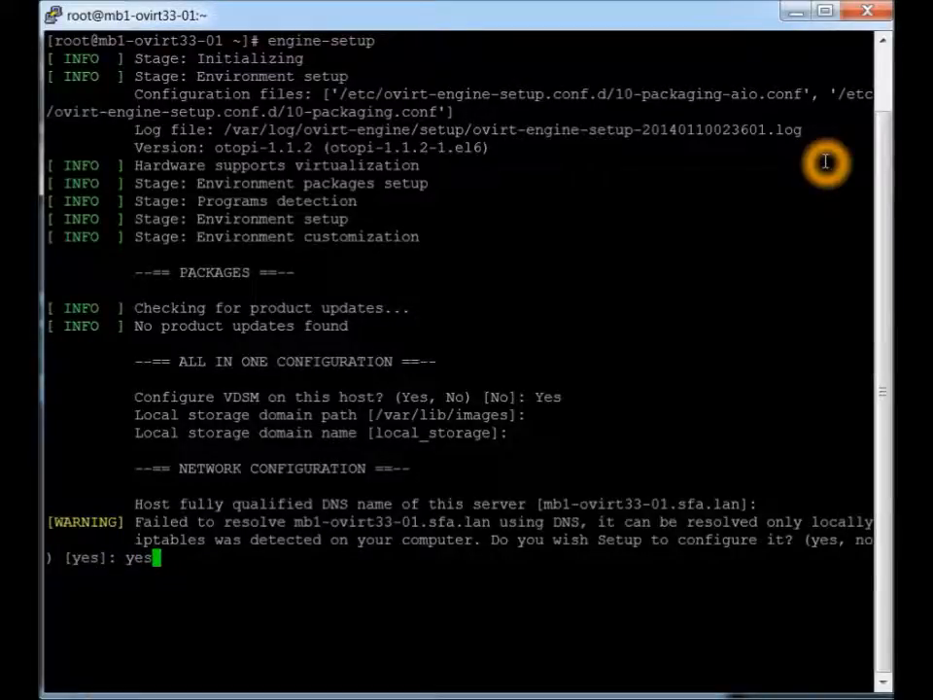
key(enter)
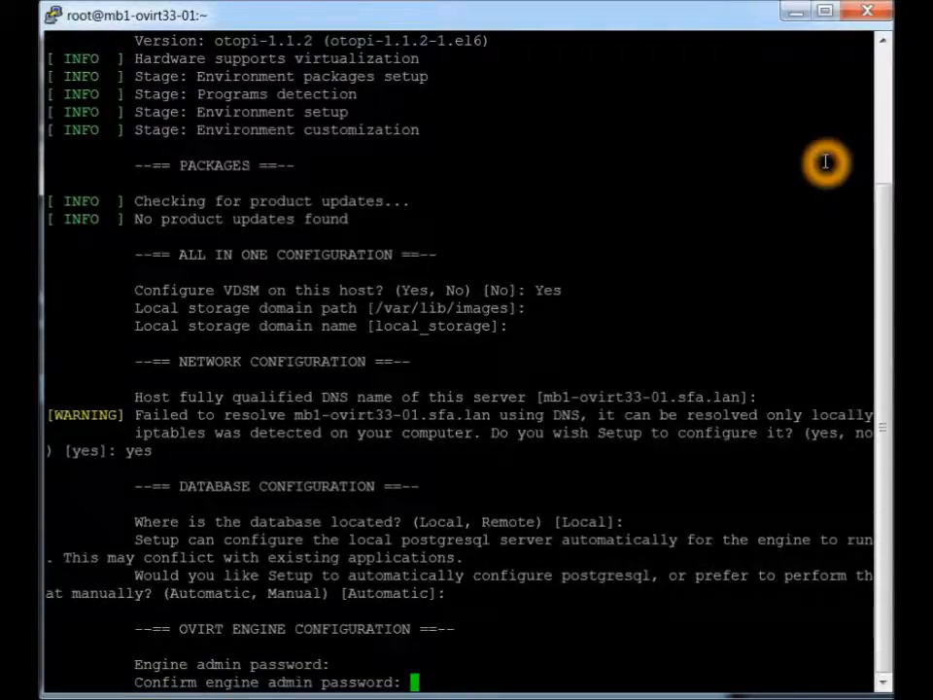
Submit the confirmed engine admin password and make oVirt the default web page.
key(Return)
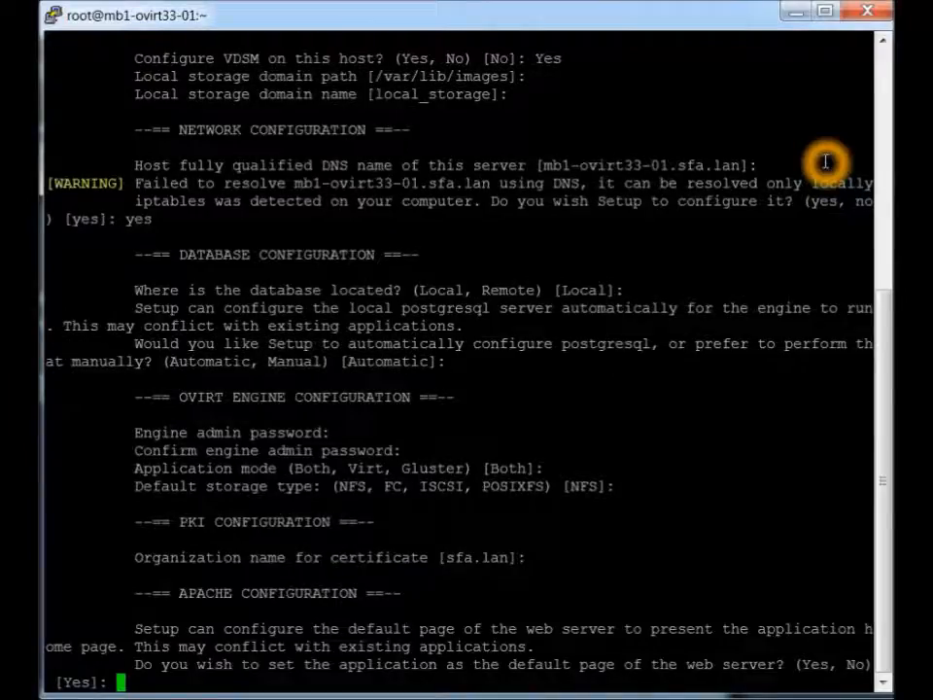
text(yes)
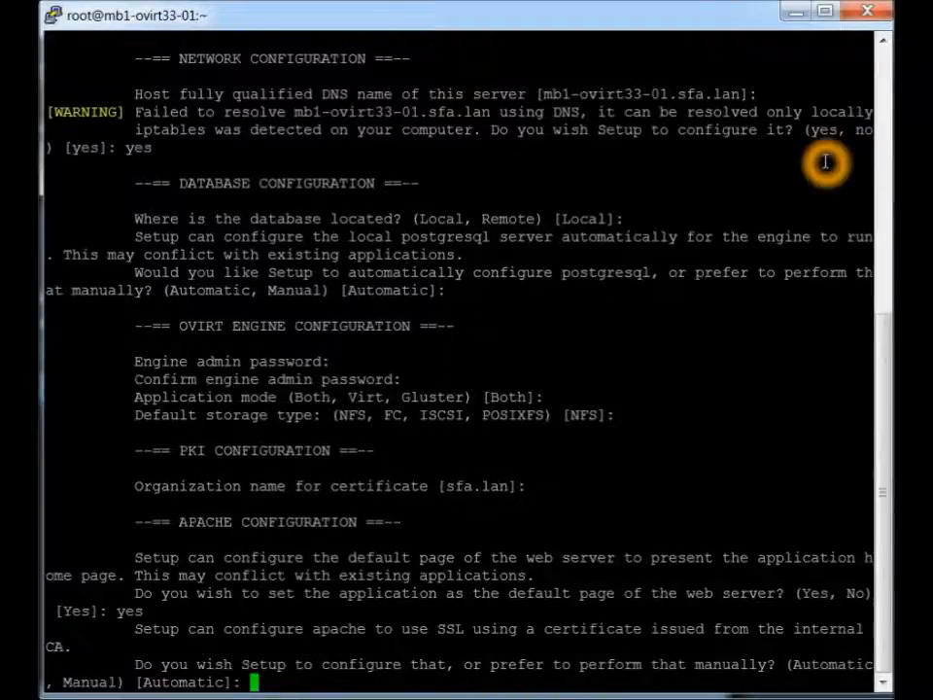
scroll(down, 3)
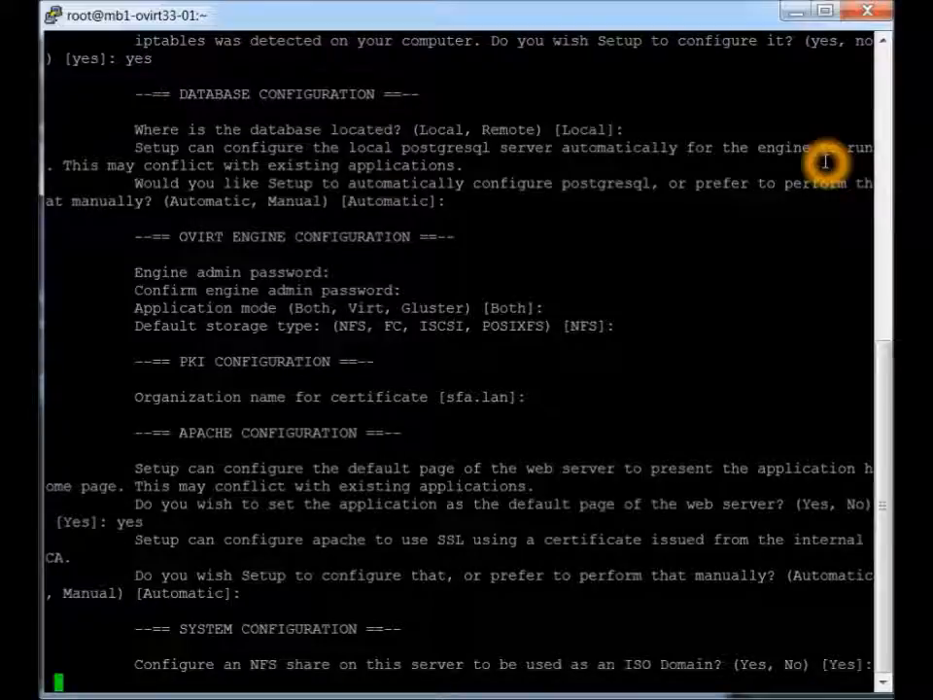
Enable the NFS ISO domain, keeping the default path, name and WebSocket Proxy.
text(yes)
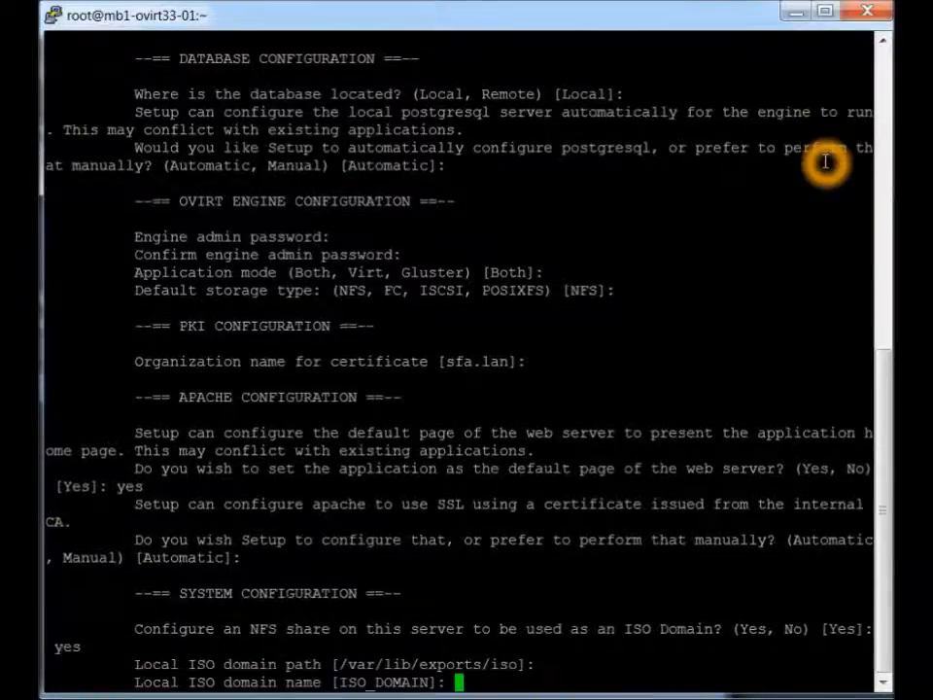
key(enter)
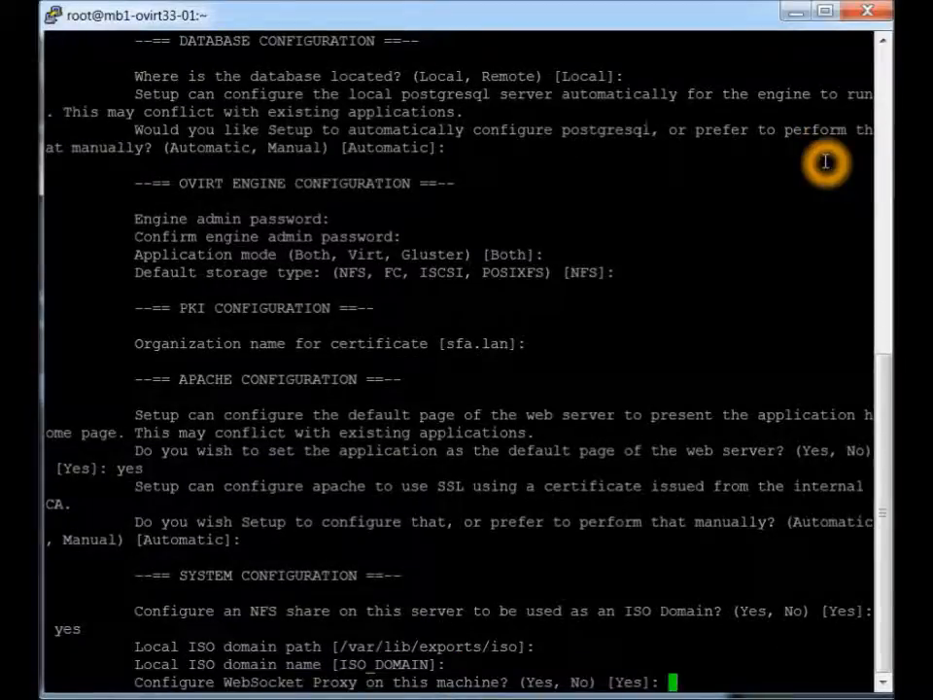
key(enter)
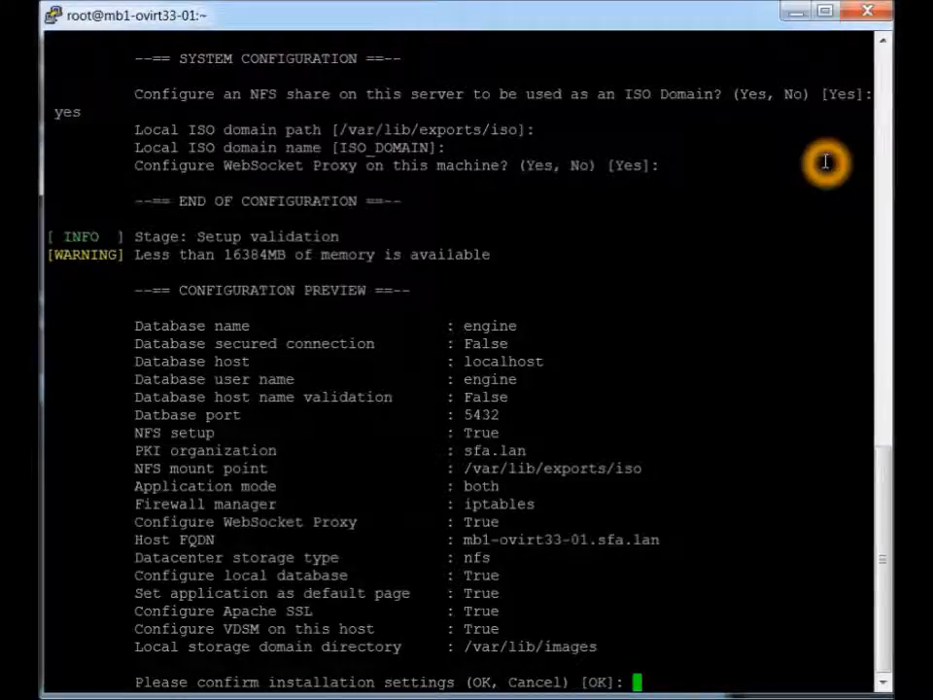
Accept OK on the settings preview and watch PostgreSQL, schema and CA setup proceed.
key(Return)
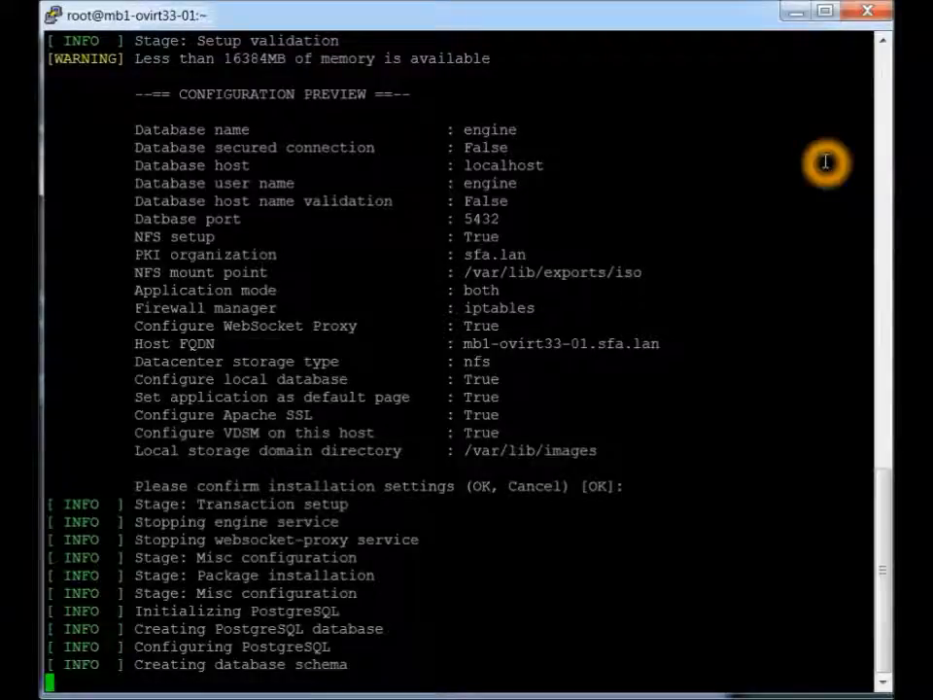
scroll(down, 3)
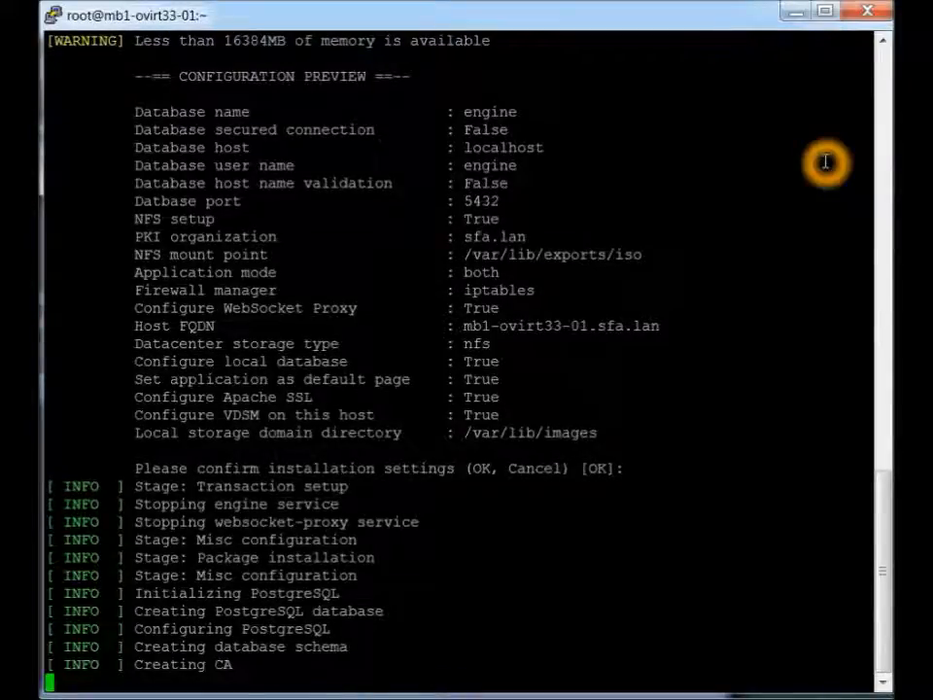